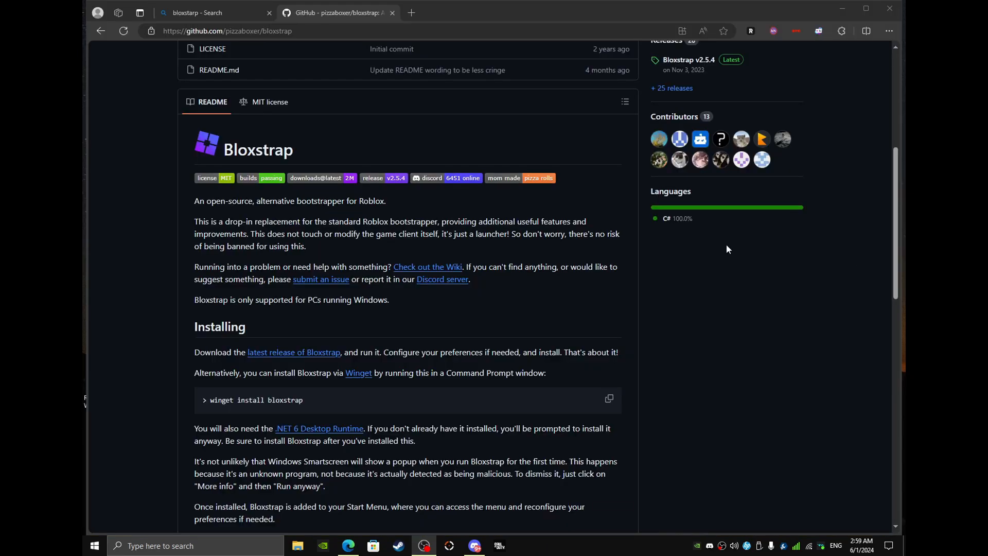
Open Bloxstrap Menu from Start search and enter 5000 as the FastFlags framerate limit
{"action": "scroll", "scroll_direction": "up", "scroll_amount": 3}
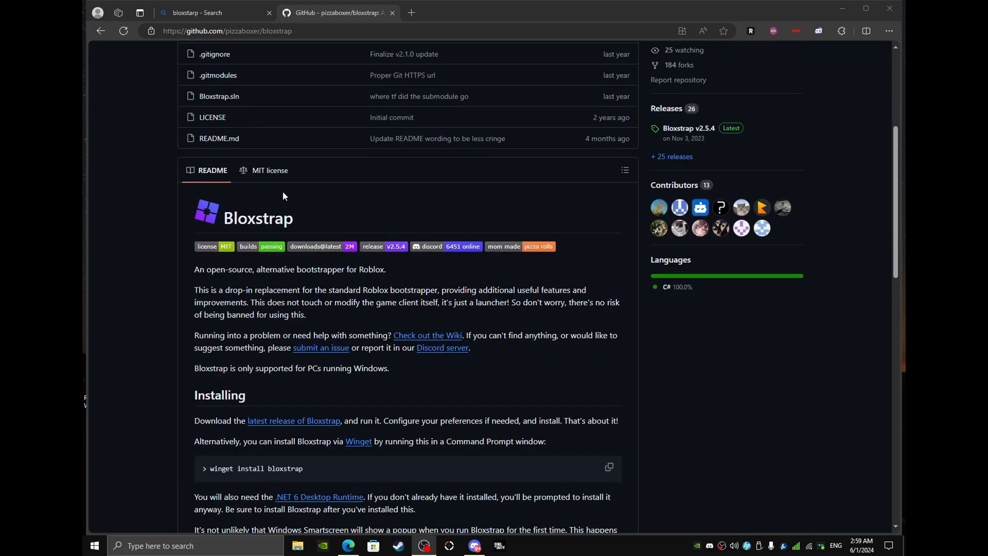
{"action": "scroll", "scroll_direction": "down", "scroll_amount": 3}
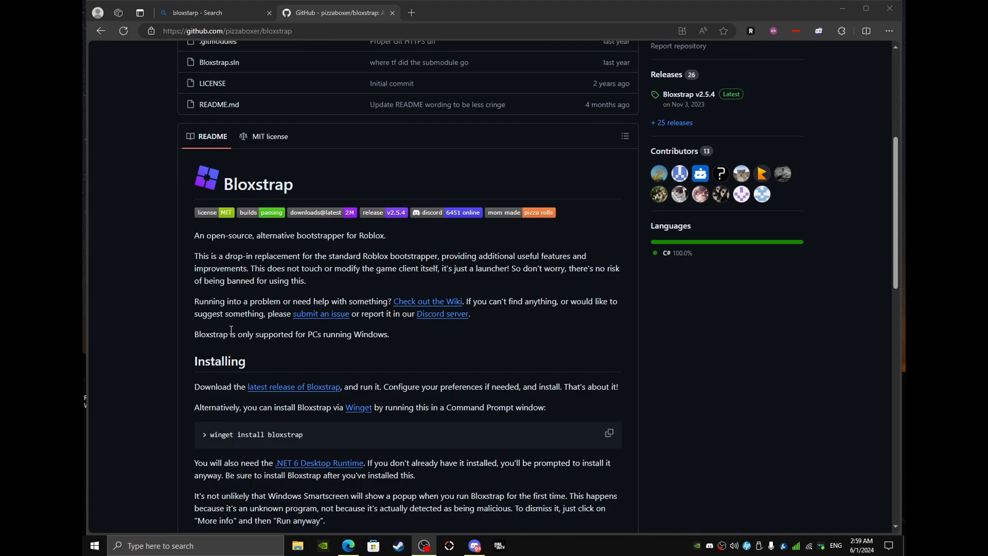
{"action": "scroll", "scroll_direction": "up", "scroll_amount": 3}
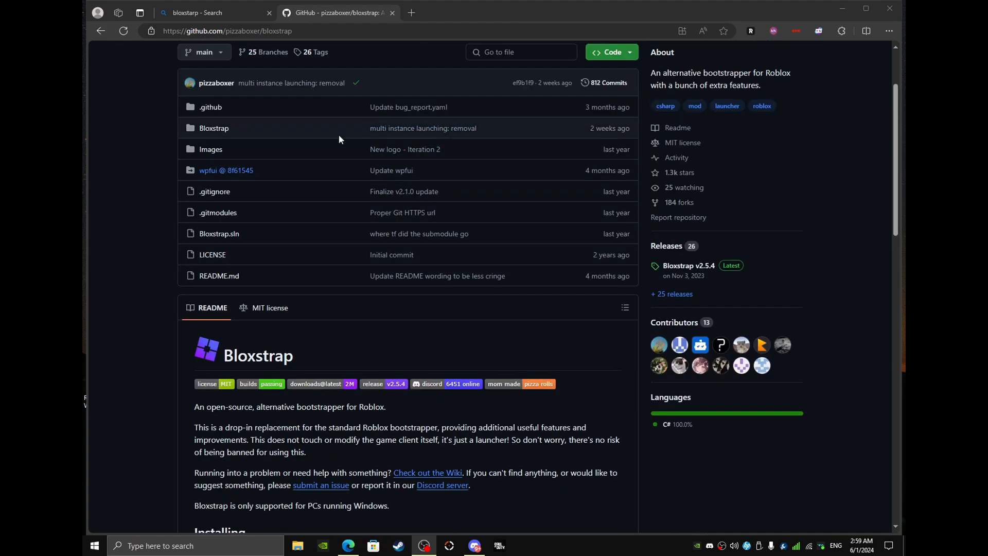
{"action": "mouse_move", "coordinate": [356, 194]}
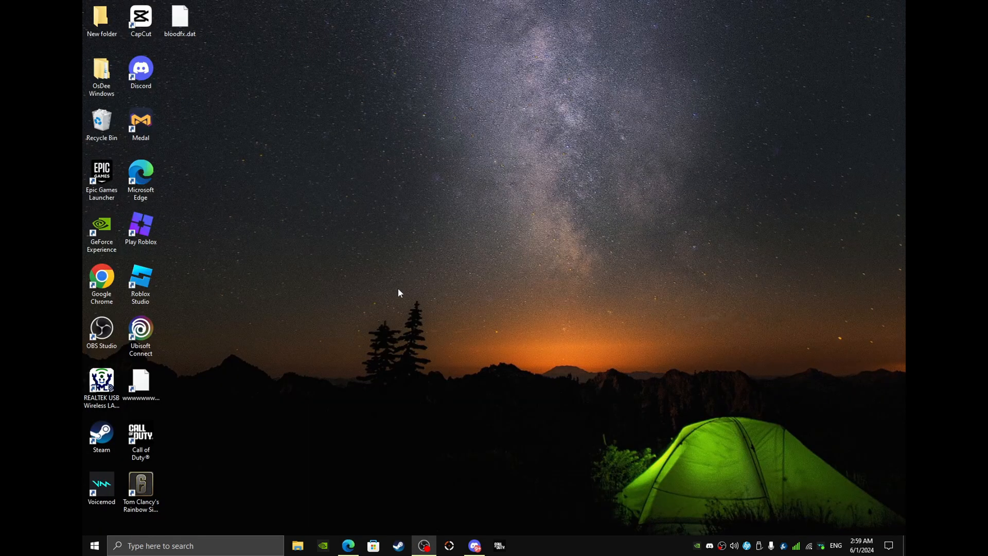
{"action": "type", "text": "vlox"}
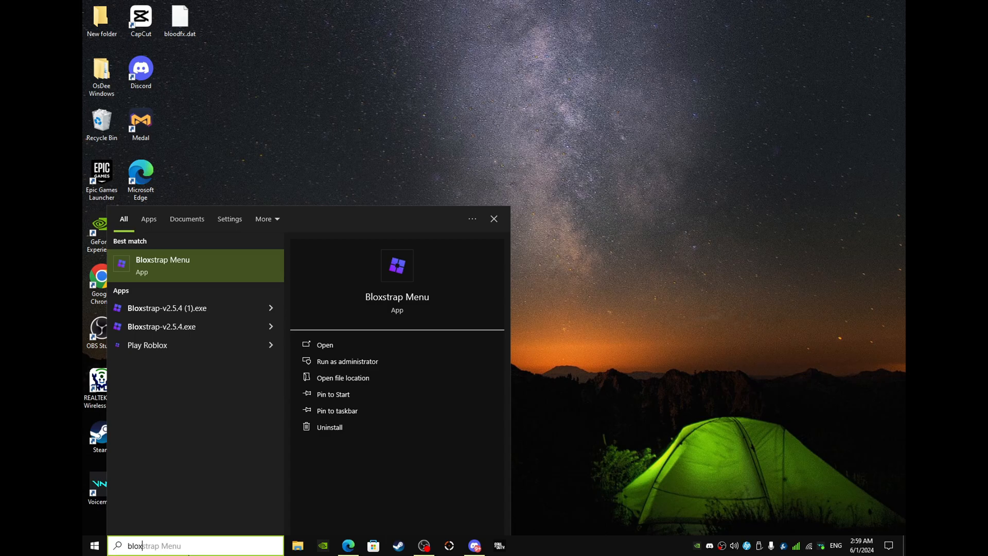
{"action": "left_click", "coordinate": [324, 345]}
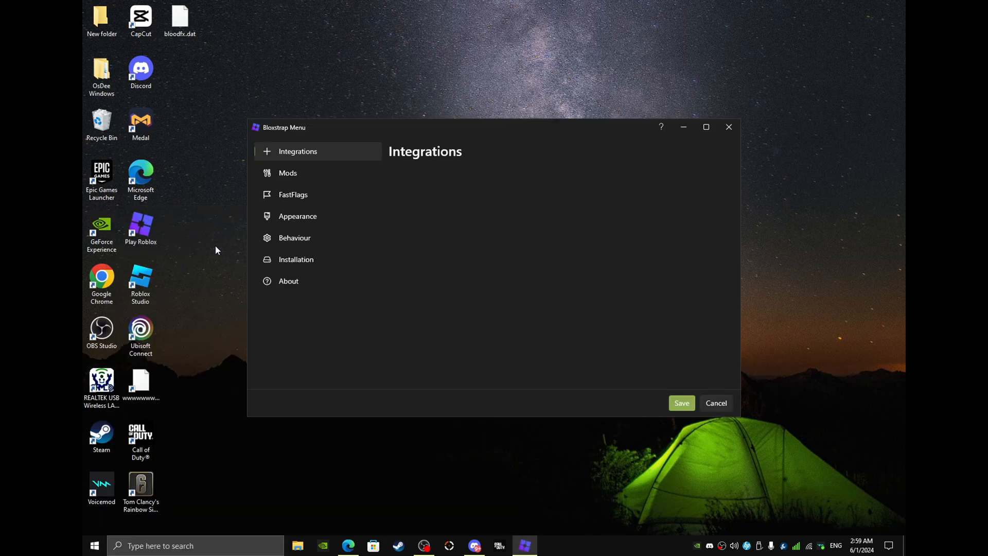
{"action": "left_click", "coordinate": [293, 194]}
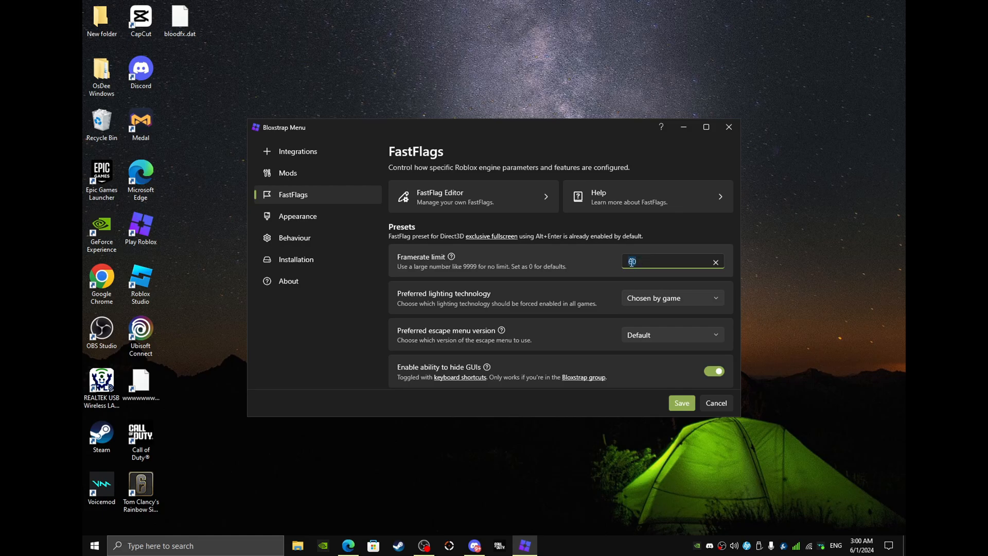
{"action": "type", "text": "5000"}
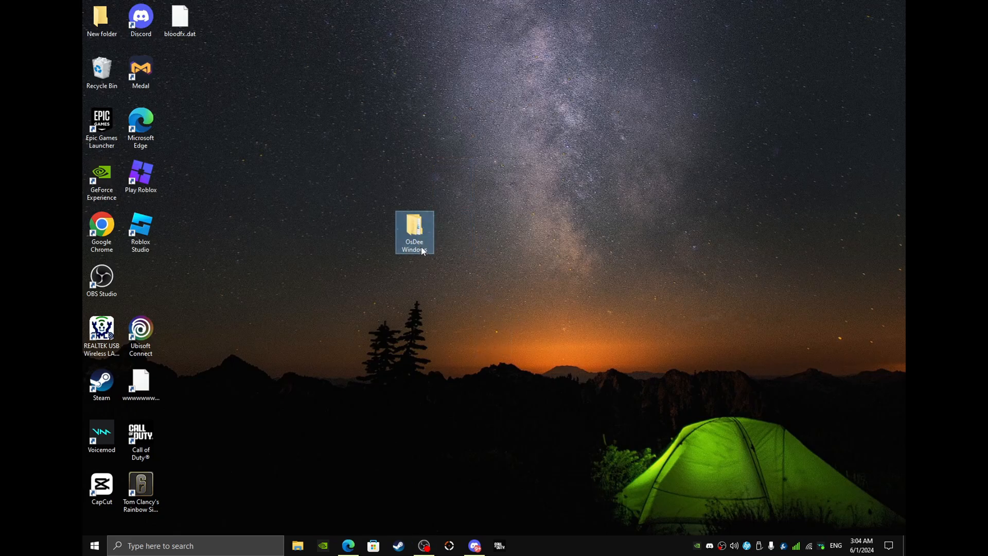
Open OsDee Windows, then folder 1, and launch '2 Uninstall Apps You Don't Need'
{"action": "double_click", "coordinate": [413, 232]}
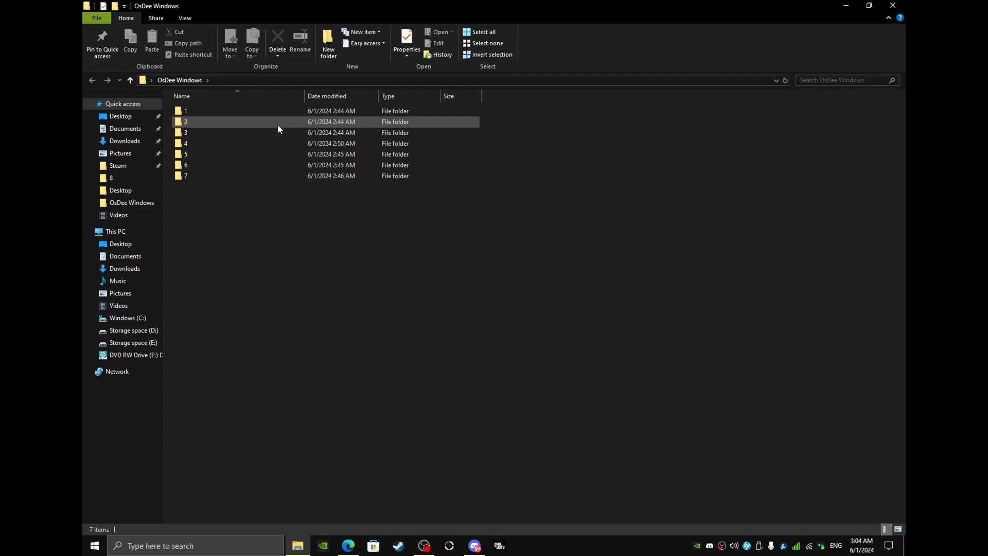
{"action": "left_click", "coordinate": [186, 110]}
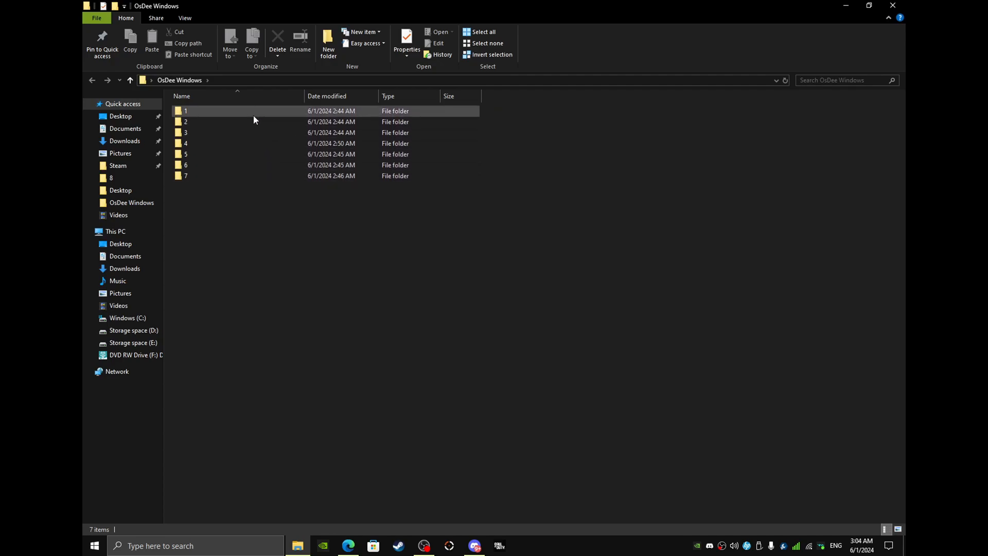
{"action": "mouse_move", "coordinate": [254, 120]}
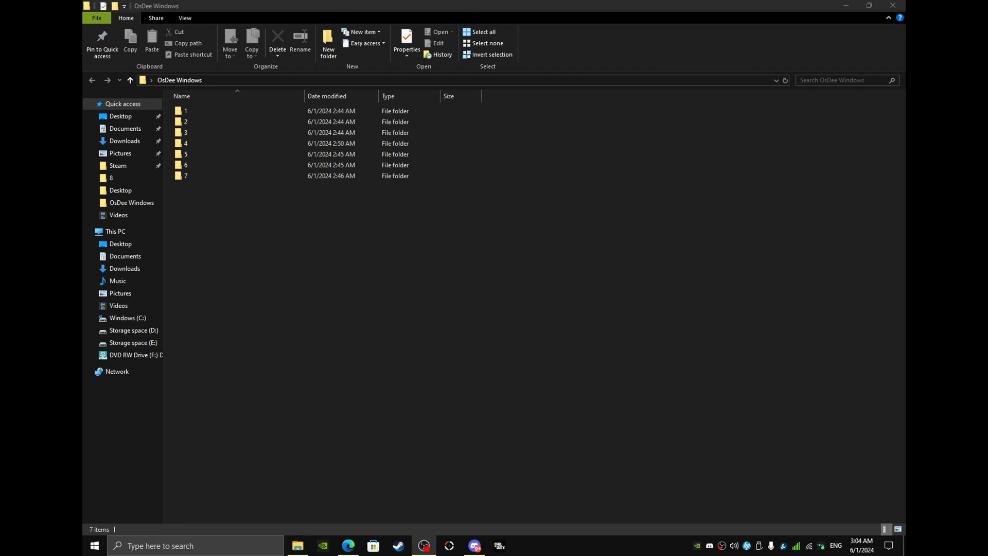
{"action": "double_click", "coordinate": [185, 111]}
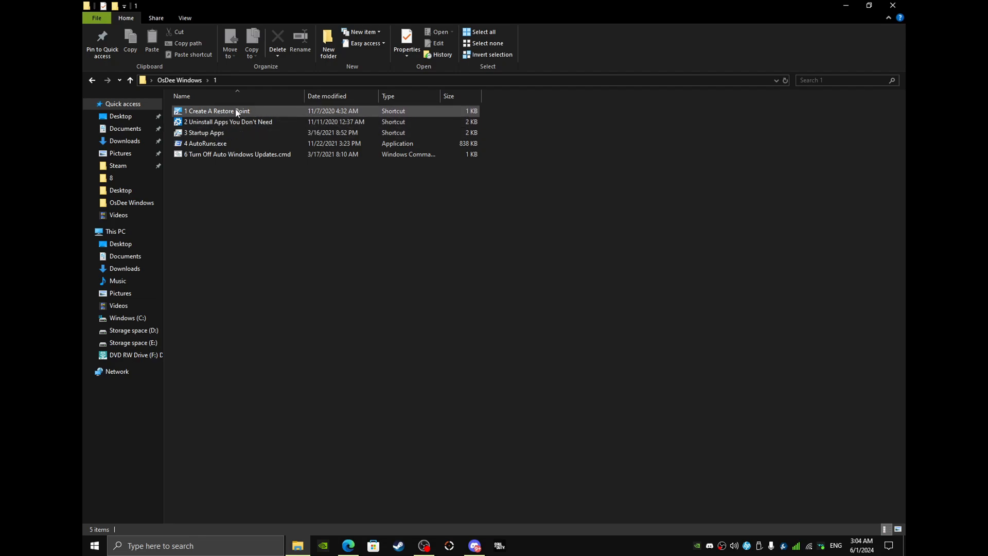
{"action": "left_click", "coordinate": [449, 170]}
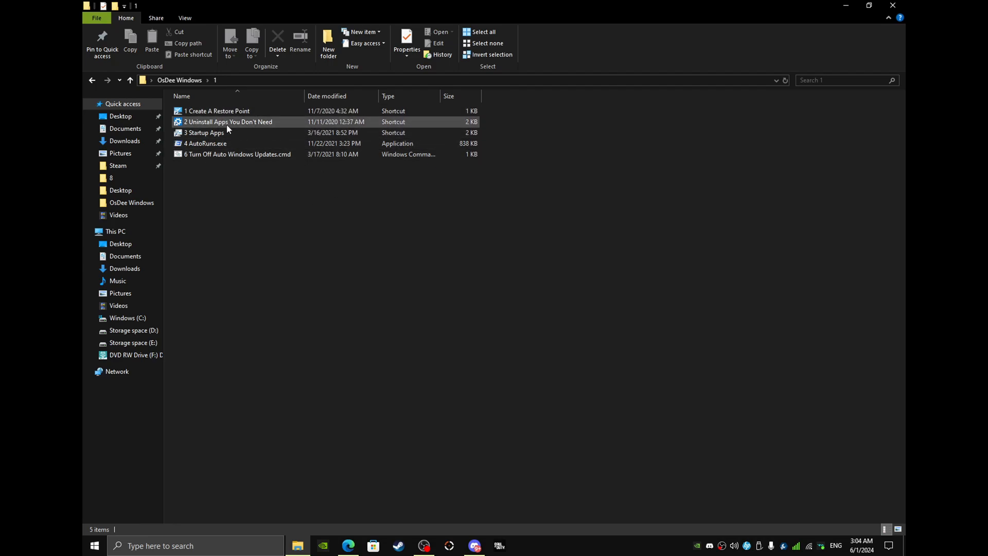
{"action": "double_click", "coordinate": [228, 121]}
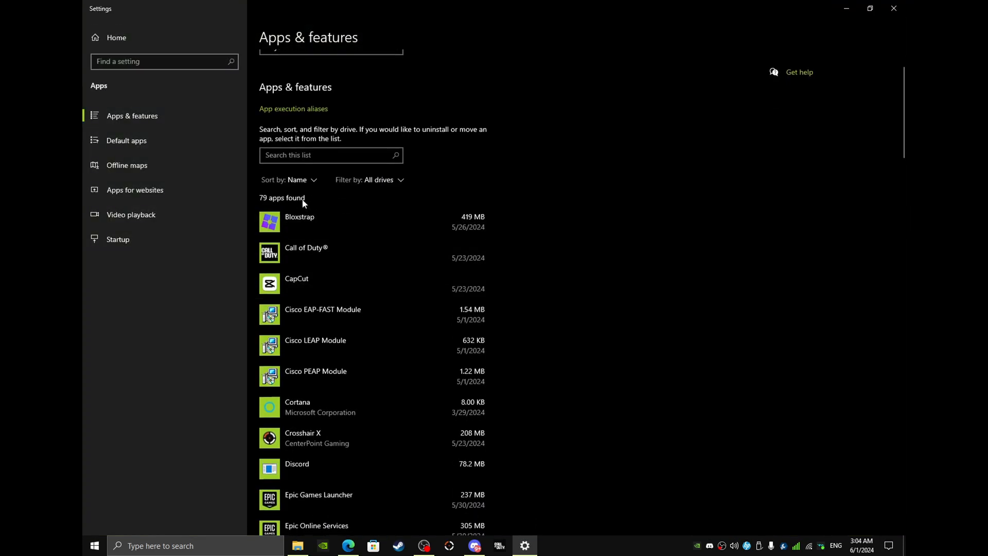
{"action": "mouse_move", "coordinate": [303, 187]}
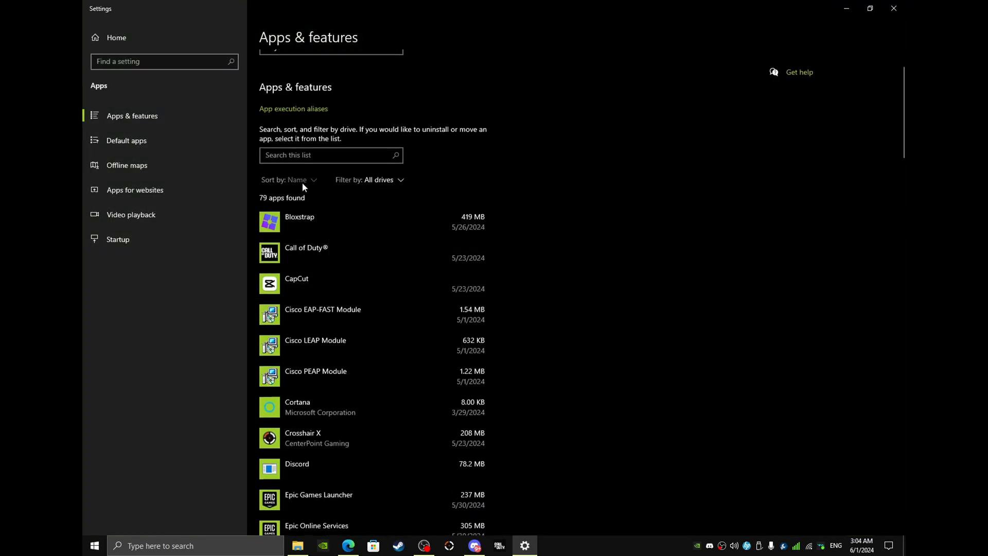
Sort the 79 installed apps by size, scroll through them, then close Settings
{"action": "left_click", "coordinate": [297, 180]}
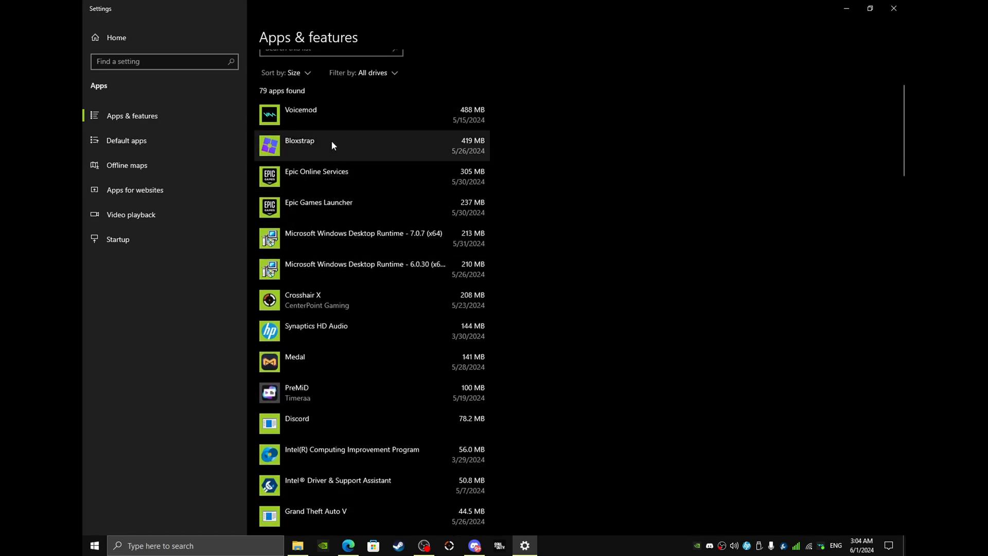
{"action": "scroll", "scroll_direction": "down", "scroll_amount": 3}
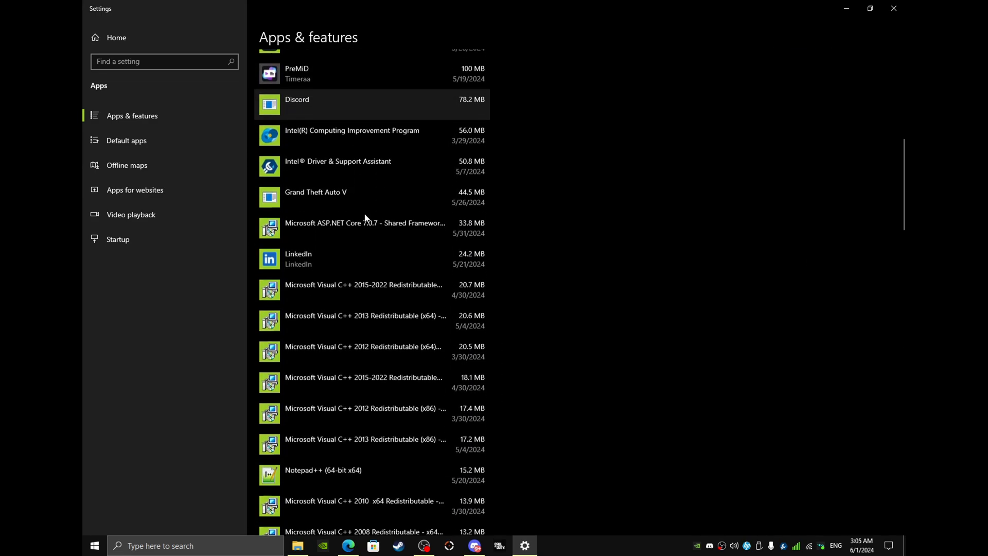
{"action": "scroll", "scroll_direction": "down", "scroll_amount": 3}
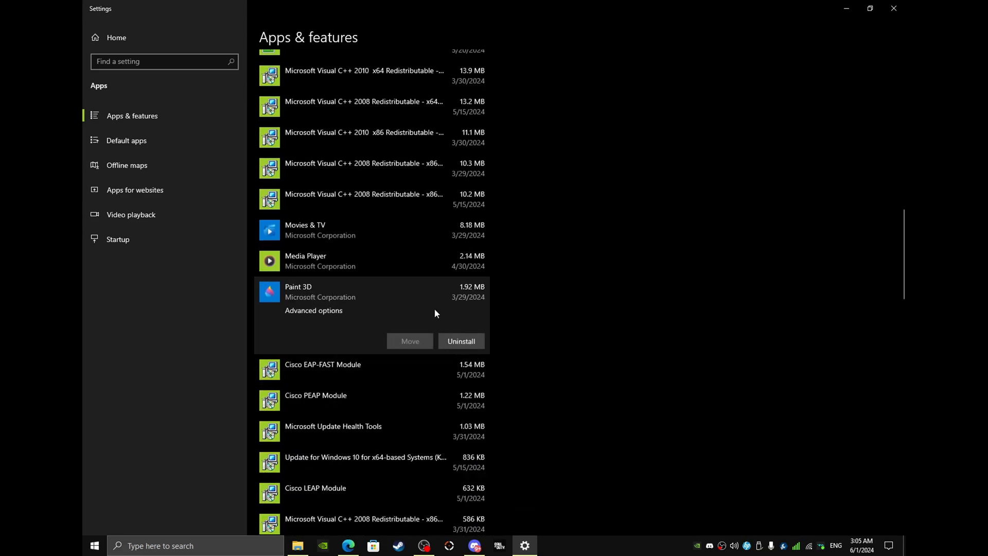
{"action": "scroll", "scroll_direction": "up", "scroll_amount": 3}
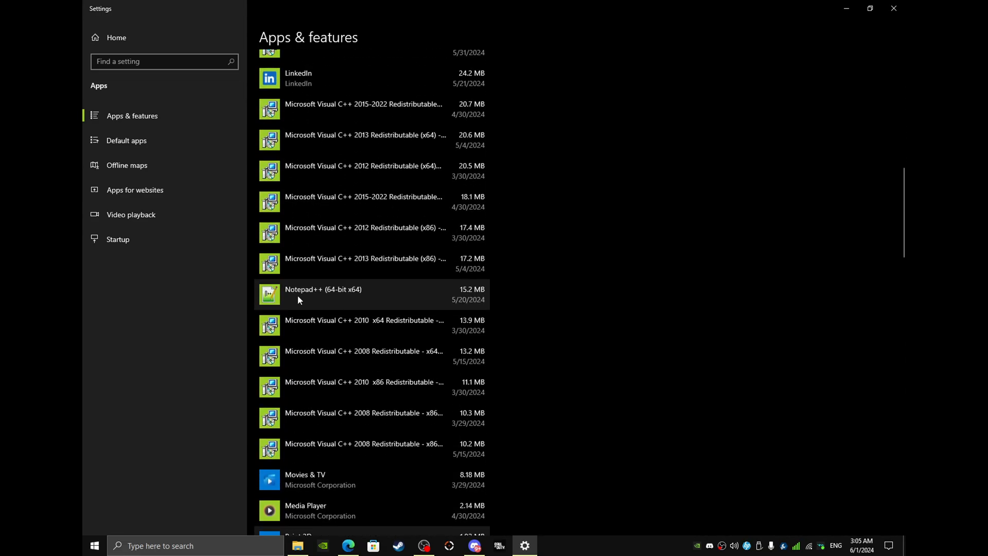
{"action": "scroll", "scroll_direction": "up", "scroll_amount": 3}
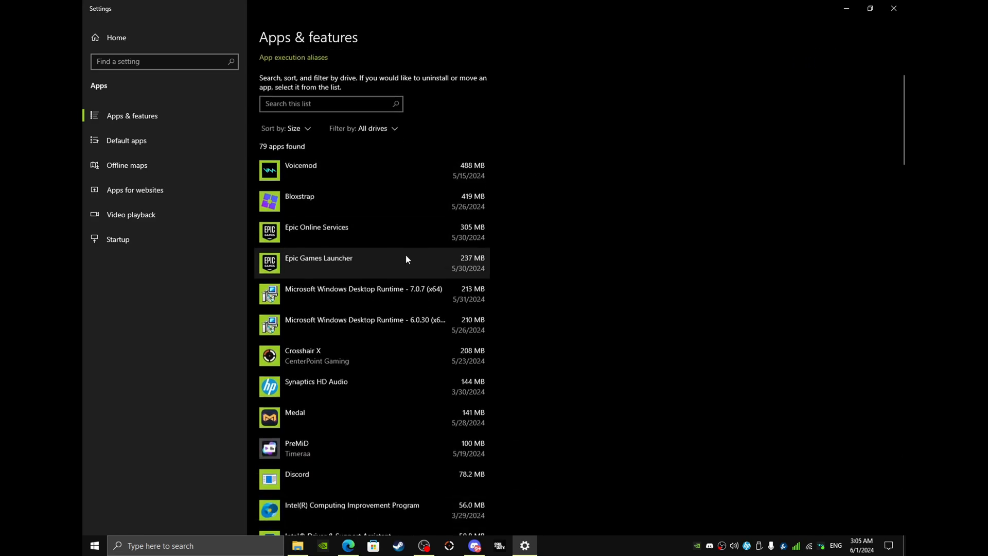
{"action": "scroll", "scroll_direction": "up", "scroll_amount": 3}
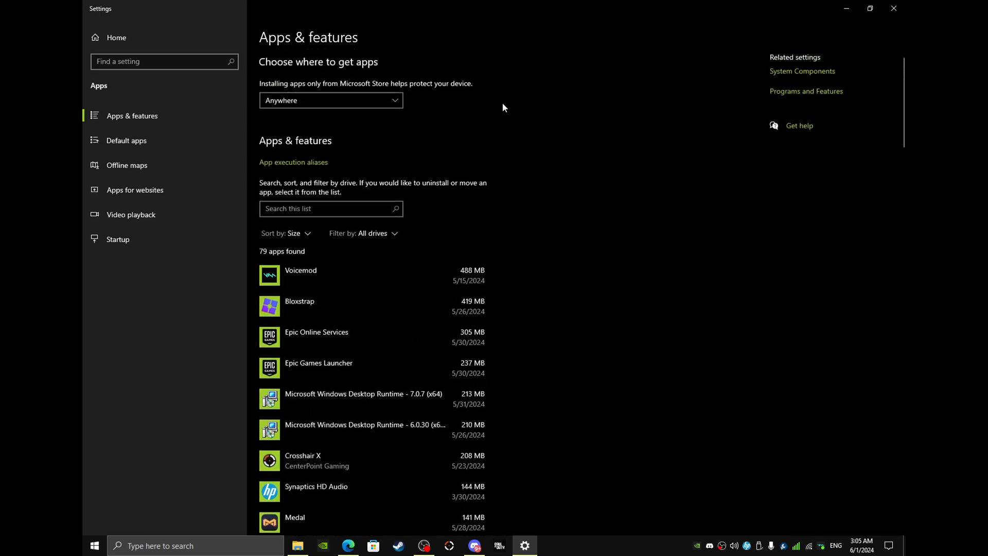
{"action": "left_click", "coordinate": [297, 545]}
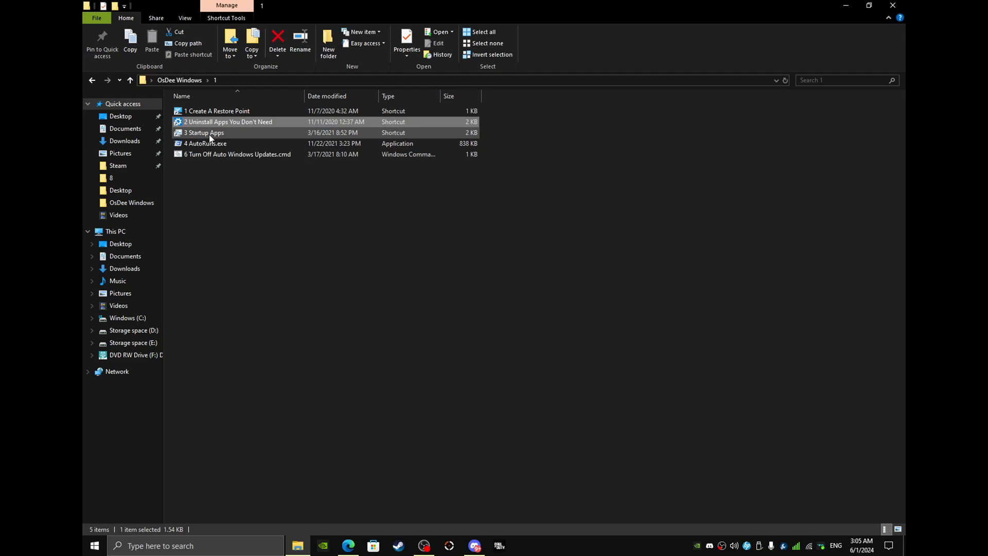
{"action": "double_click", "coordinate": [204, 132]}
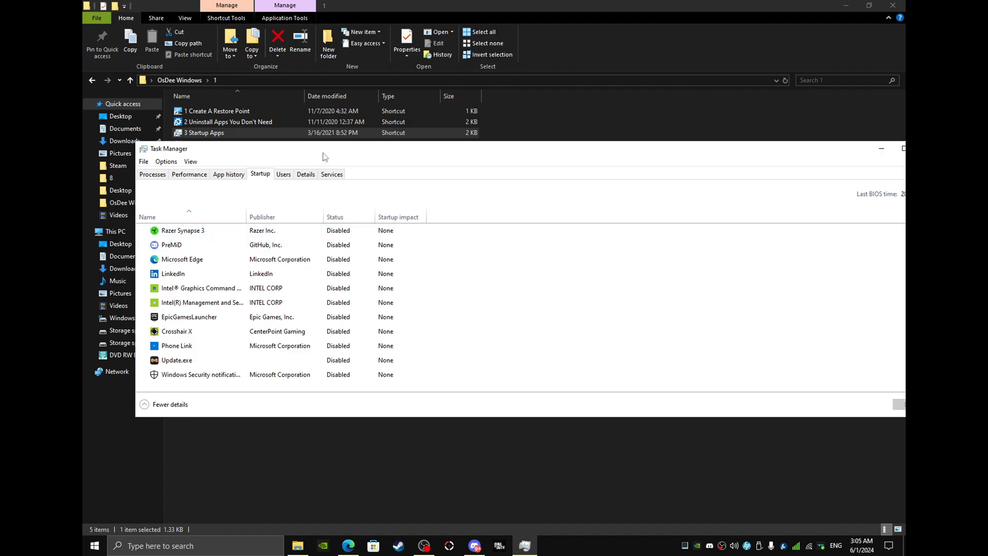
{"action": "left_click", "coordinate": [183, 215]}
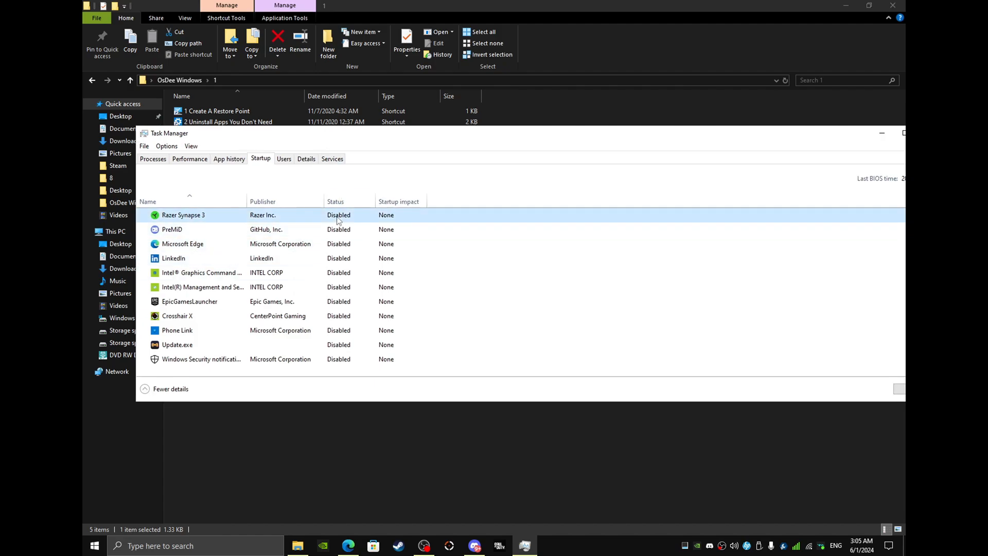
{"action": "left_click", "coordinate": [182, 244]}
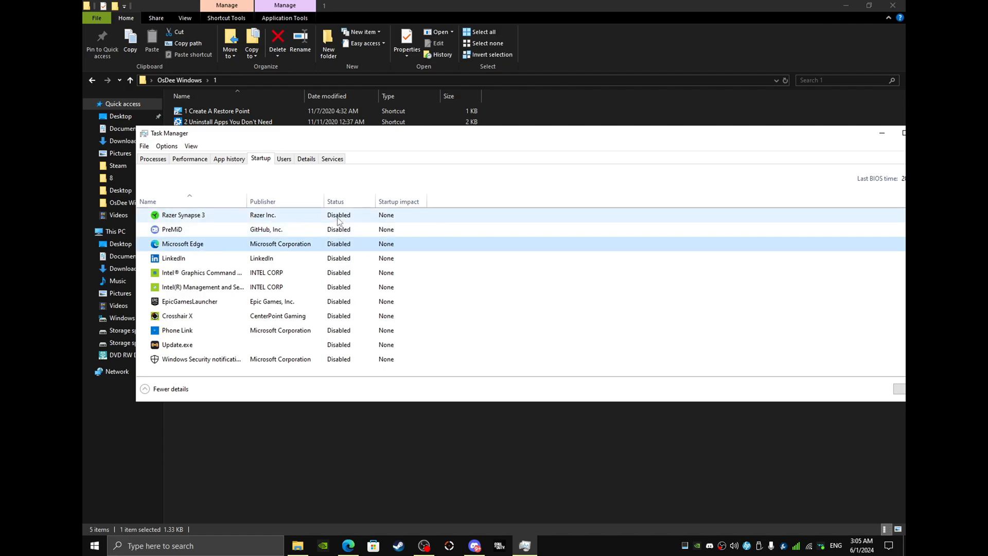
{"action": "right_click", "coordinate": [183, 215]}
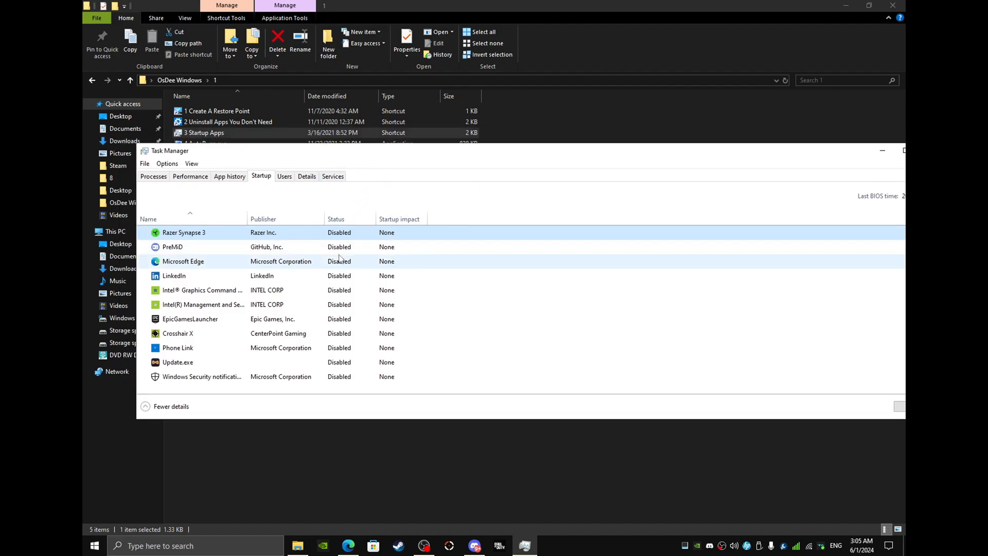
{"action": "mouse_move", "coordinate": [255, 333]}
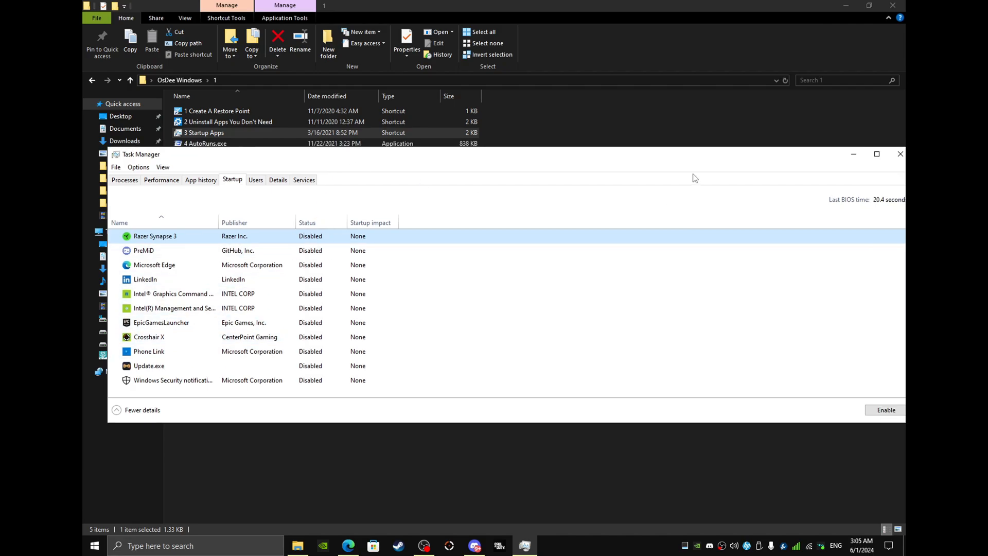
{"action": "left_click", "coordinate": [900, 153]}
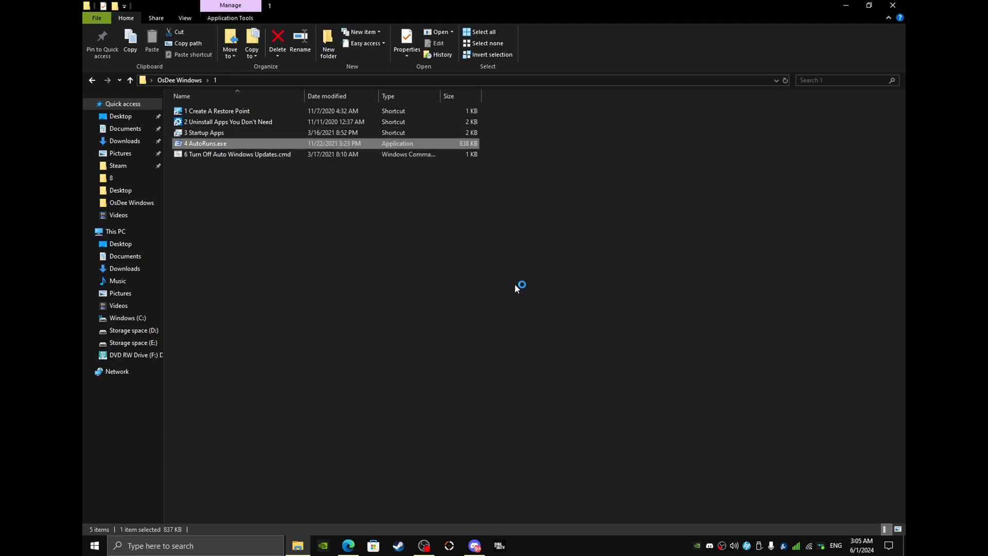
Close Autoruns, run '6 Turn Off Auto Windows Updates.cmd', and return to OsDee Windows
{"action": "double_click", "coordinate": [204, 143]}
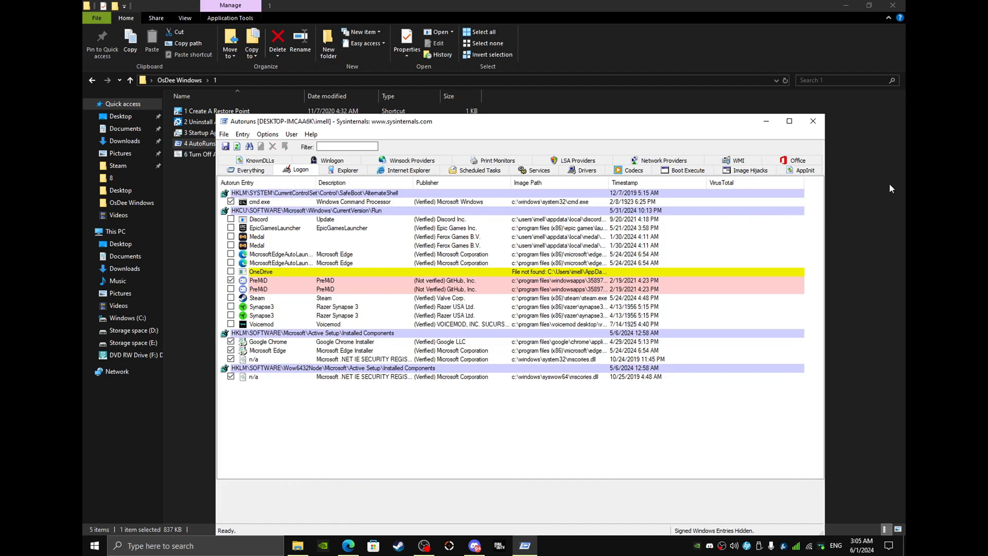
{"action": "left_click", "coordinate": [813, 121]}
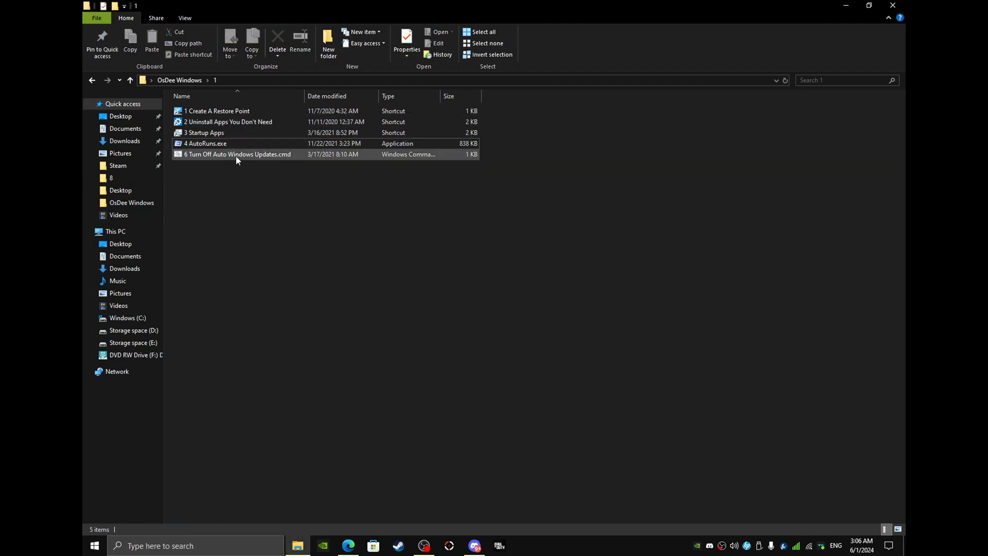
{"action": "double_click", "coordinate": [238, 154]}
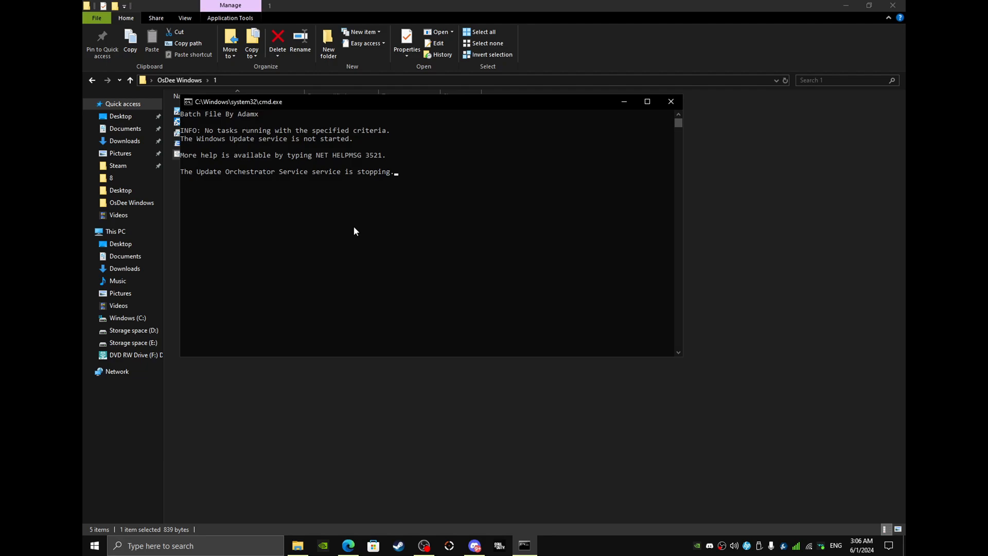
{"action": "left_click", "coordinate": [670, 101]}
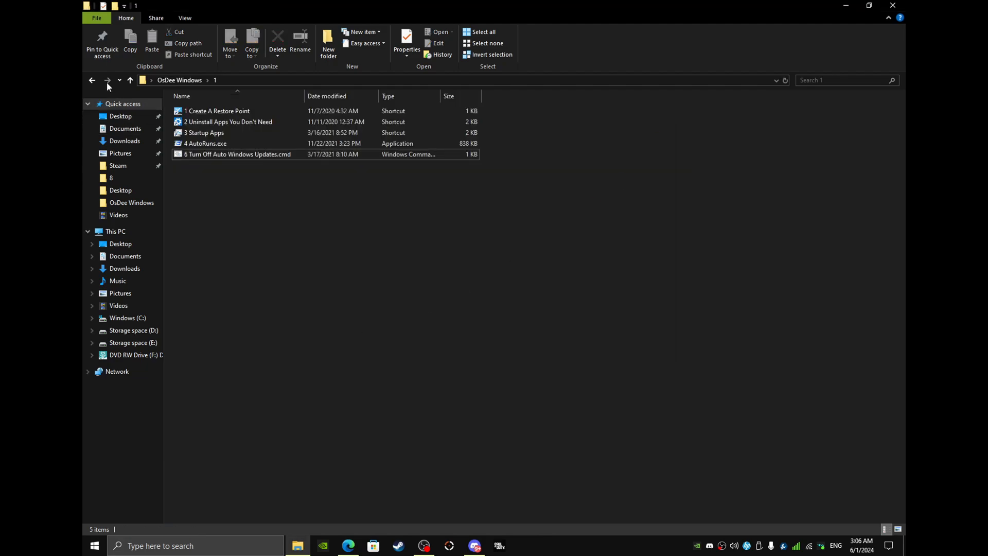
{"action": "left_click", "coordinate": [107, 80]}
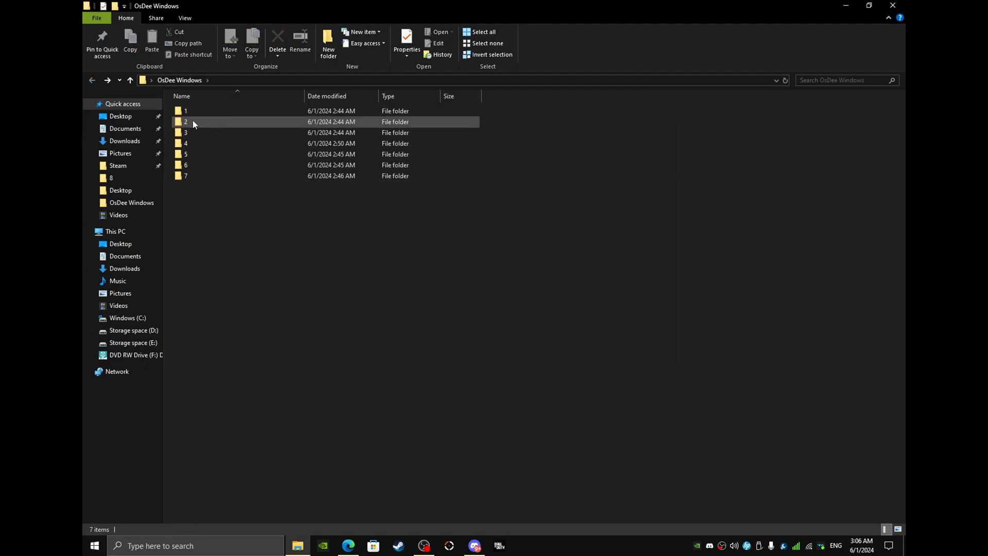
Run folder 2's Latency BCD Tweaks.cmd past the security warning, then go back
{"action": "double_click", "coordinate": [185, 121]}
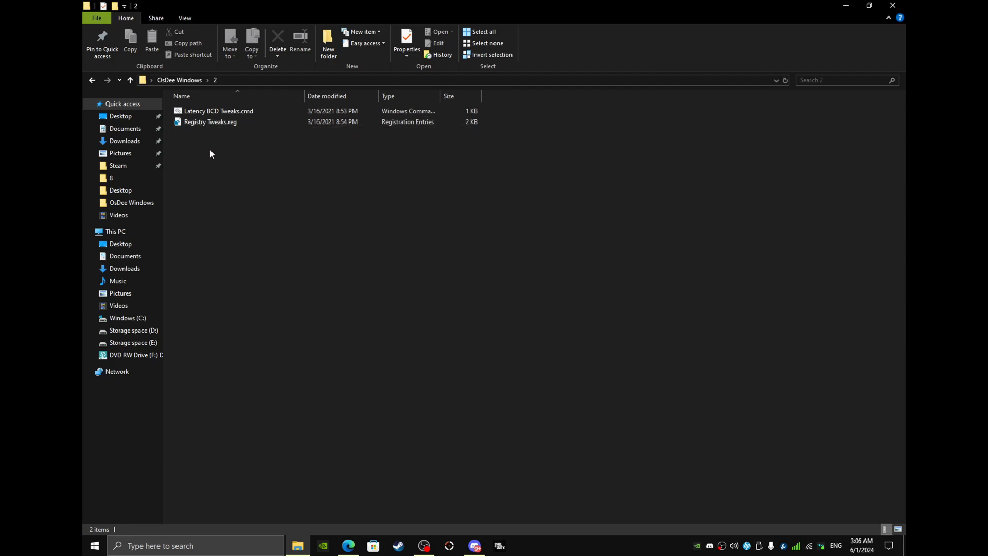
{"action": "mouse_move", "coordinate": [261, 147]}
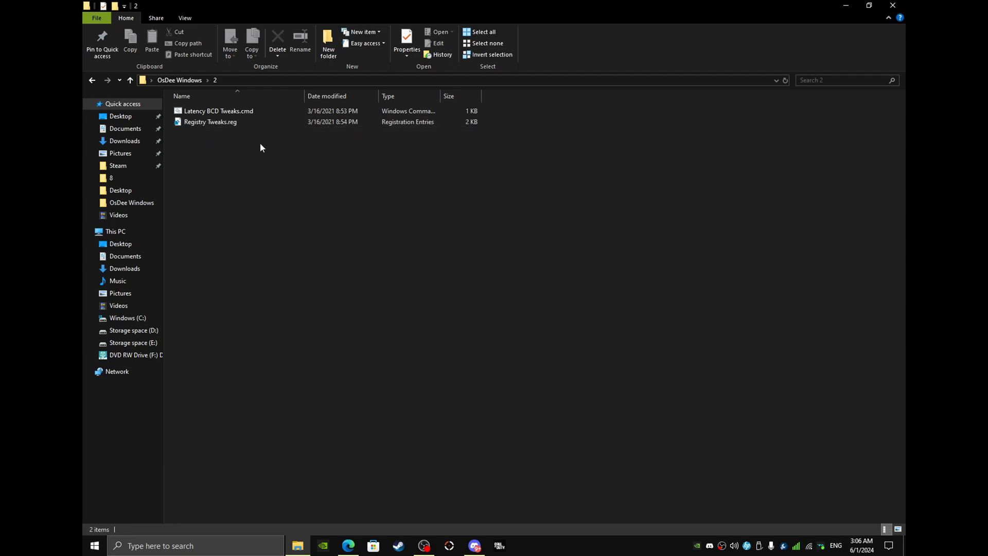
{"action": "mouse_move", "coordinate": [242, 142]}
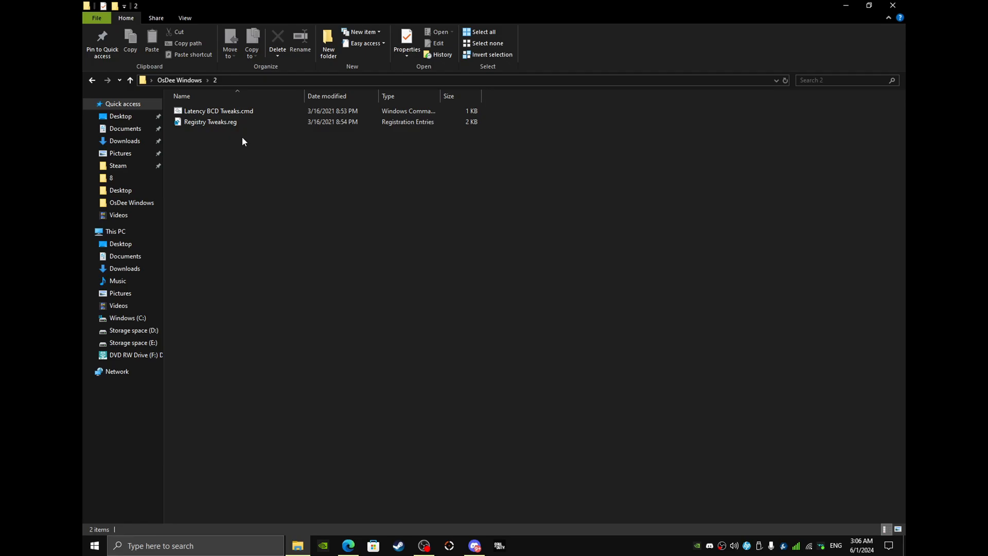
{"action": "mouse_move", "coordinate": [247, 132]}
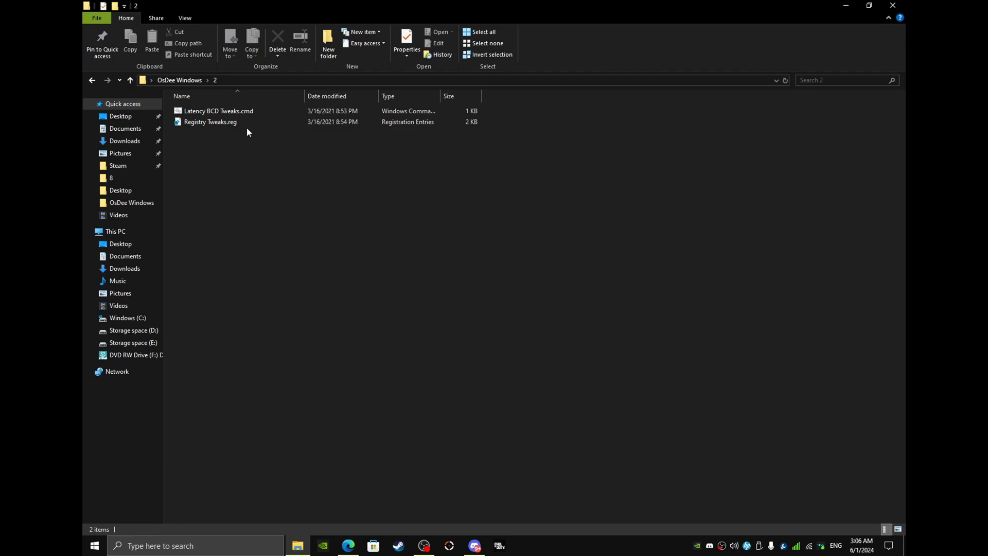
{"action": "double_click", "coordinate": [219, 111]}
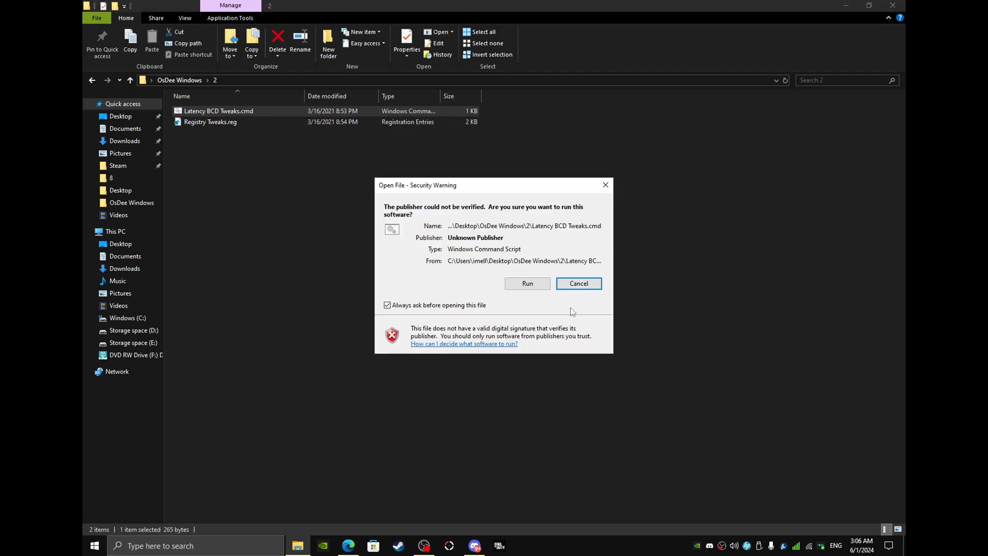
{"action": "left_click", "coordinate": [527, 283]}
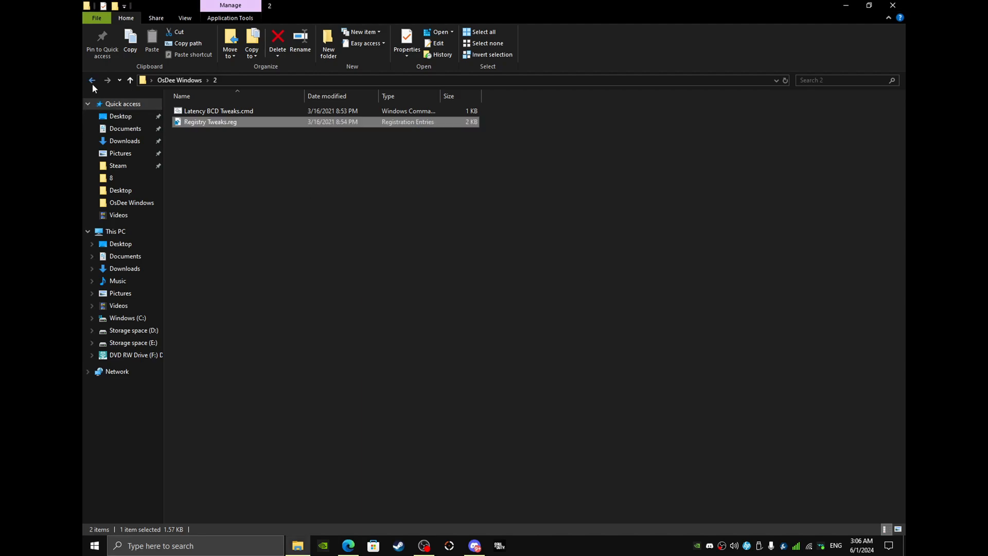
{"action": "mouse_move", "coordinate": [92, 80]}
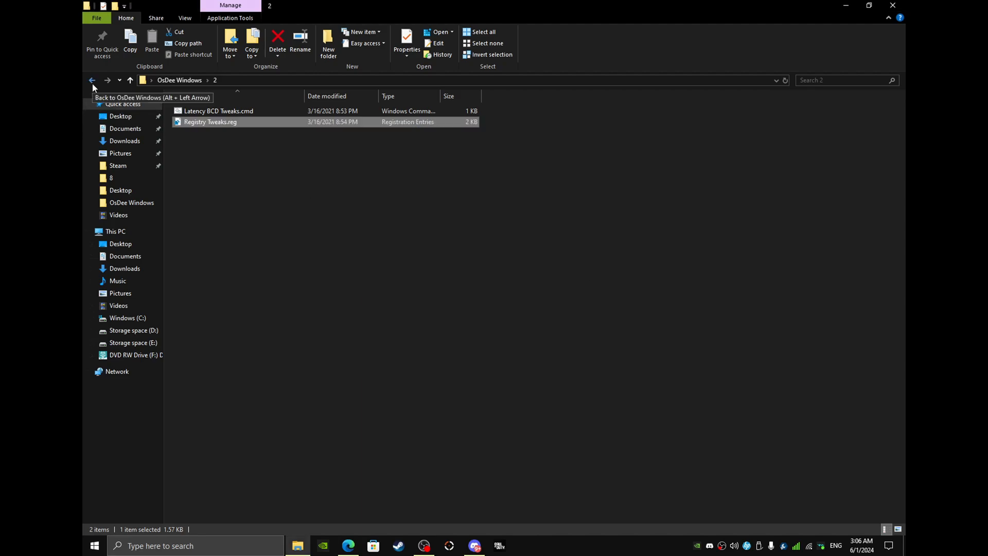
{"action": "left_click", "coordinate": [92, 80]}
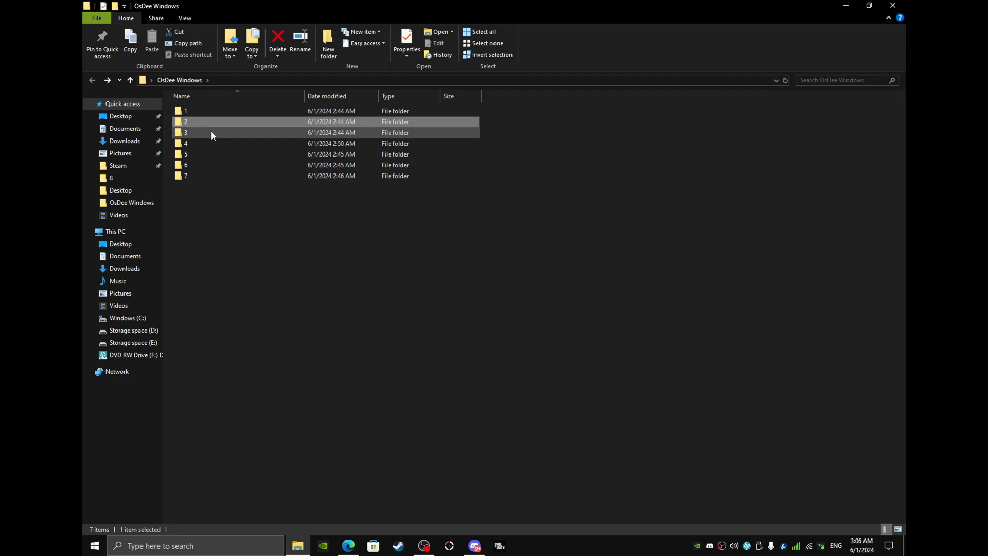
Merge folder 3's Optimize ALL Windows Settings registry file and acknowledge the success message
{"action": "double_click", "coordinate": [185, 121]}
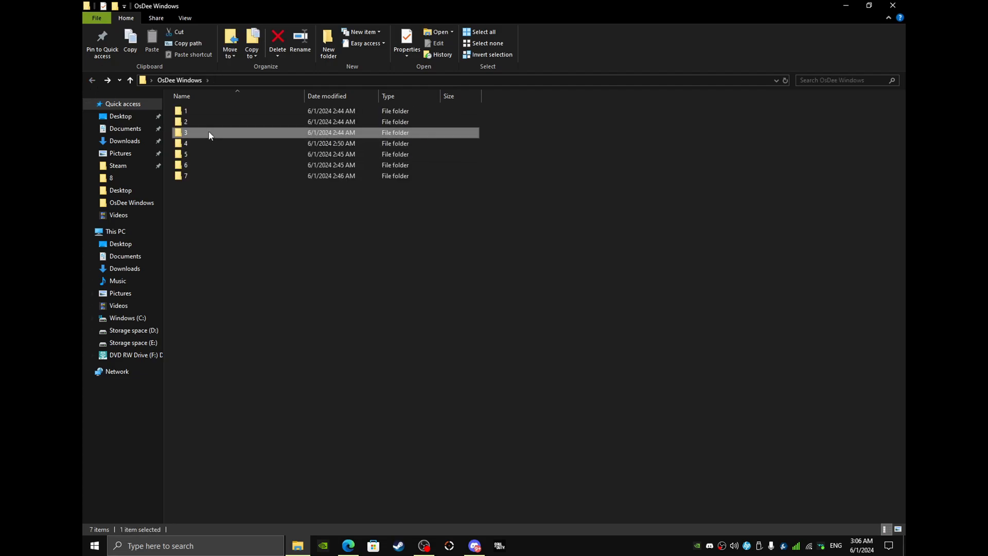
{"action": "double_click", "coordinate": [185, 132]}
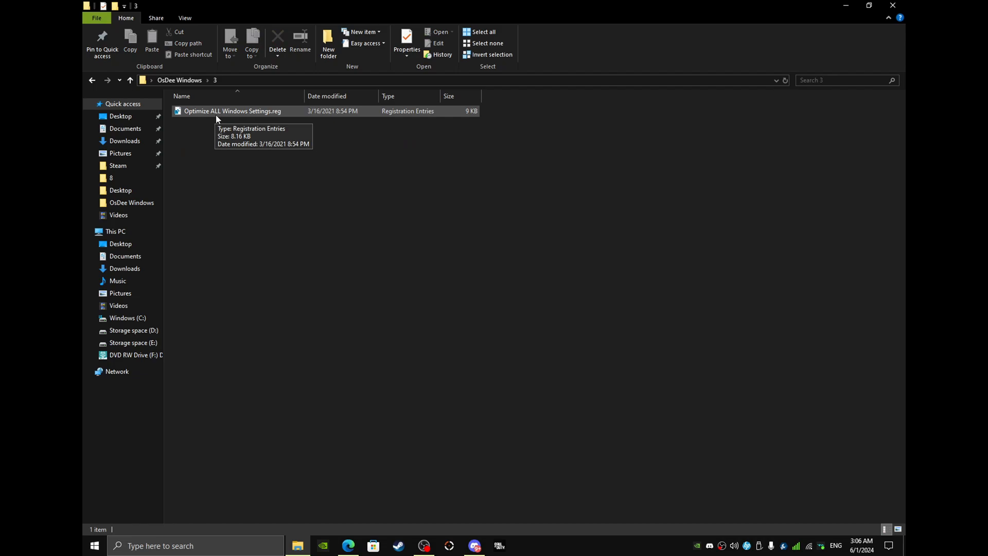
{"action": "double_click", "coordinate": [232, 111]}
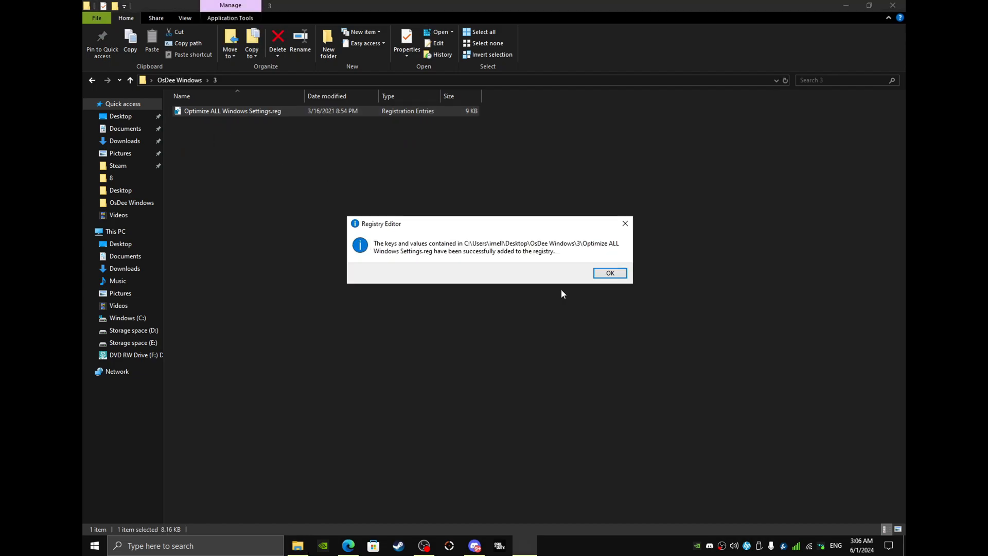
{"action": "left_click", "coordinate": [609, 273]}
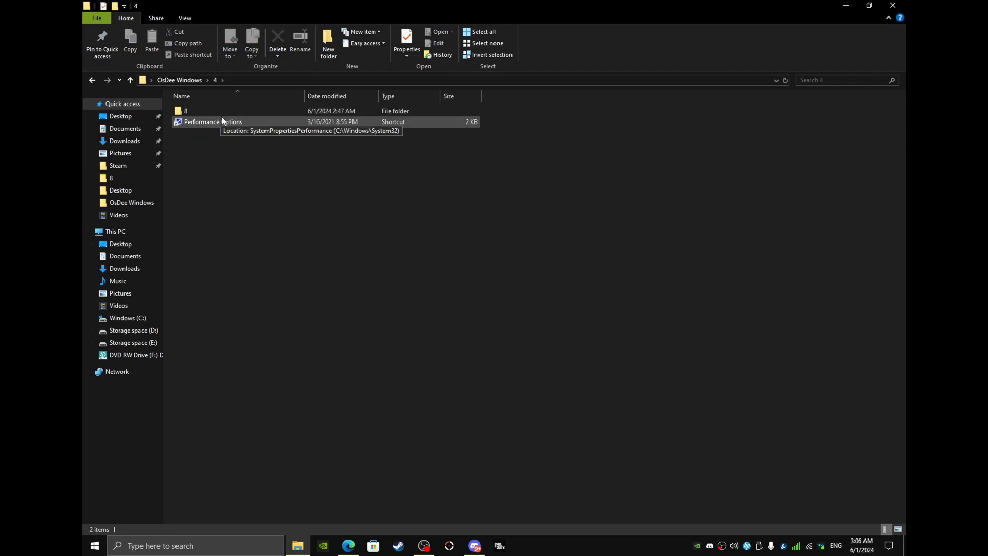
In folder 4's Performance Options, apply custom visual effects keeping thumbnails and smooth fonts
{"action": "double_click", "coordinate": [185, 110]}
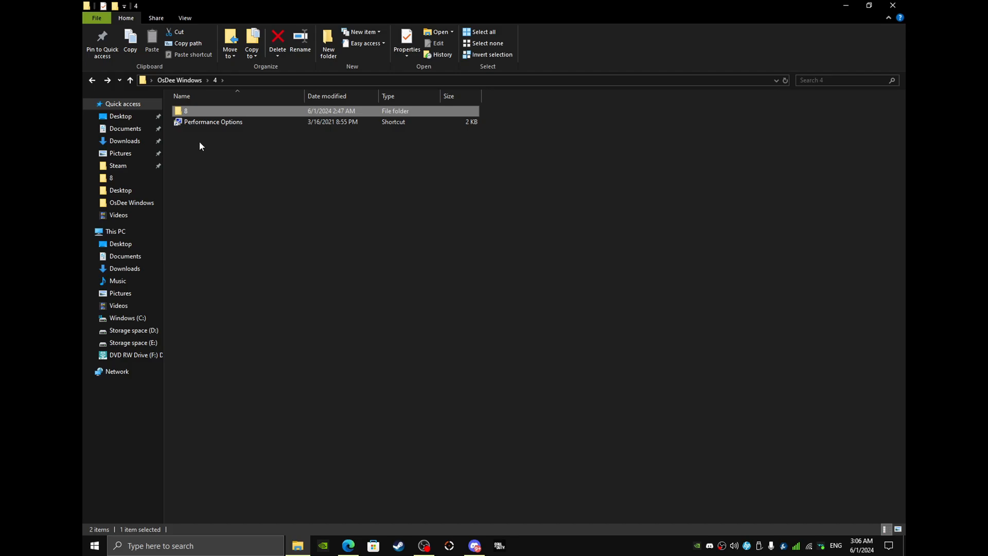
{"action": "mouse_move", "coordinate": [216, 121]}
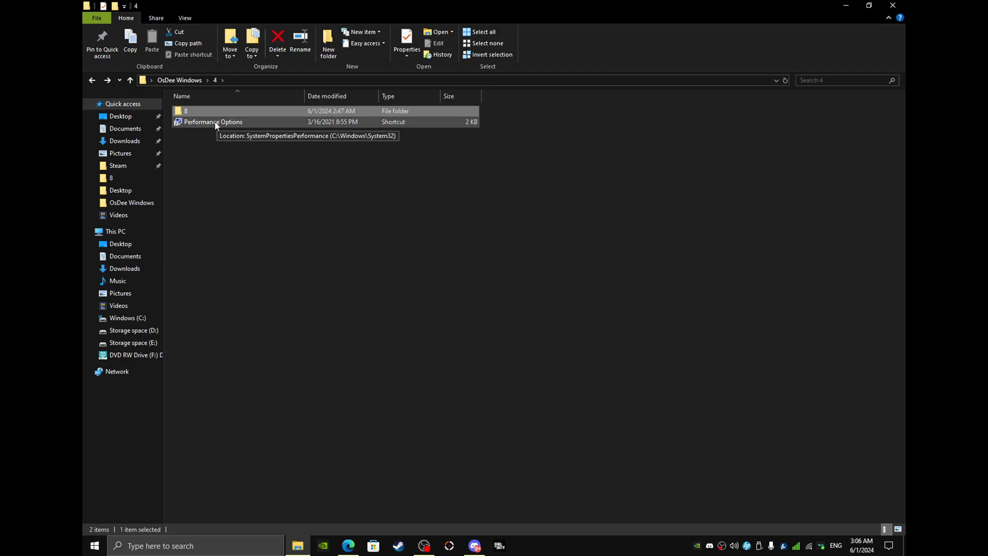
{"action": "double_click", "coordinate": [213, 122]}
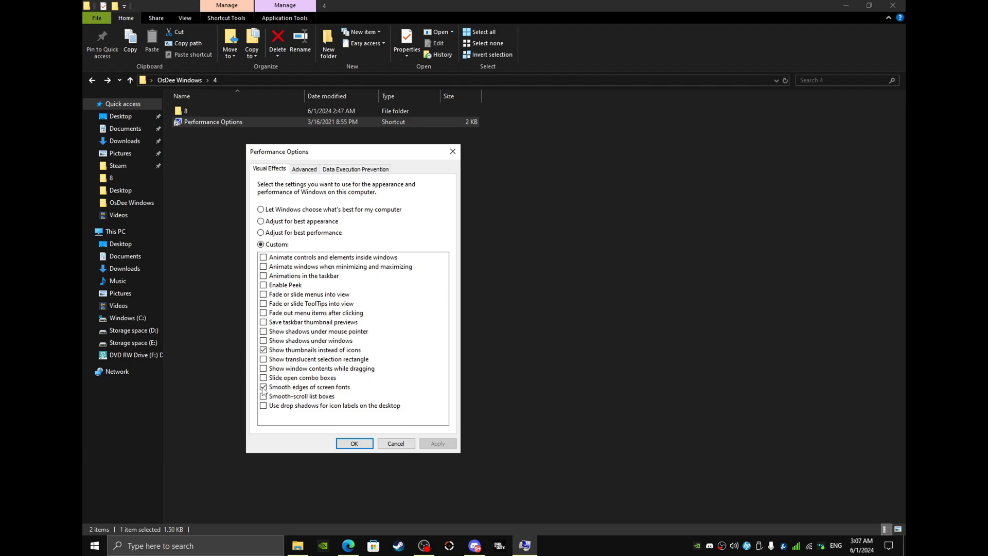
{"action": "left_click", "coordinate": [263, 396]}
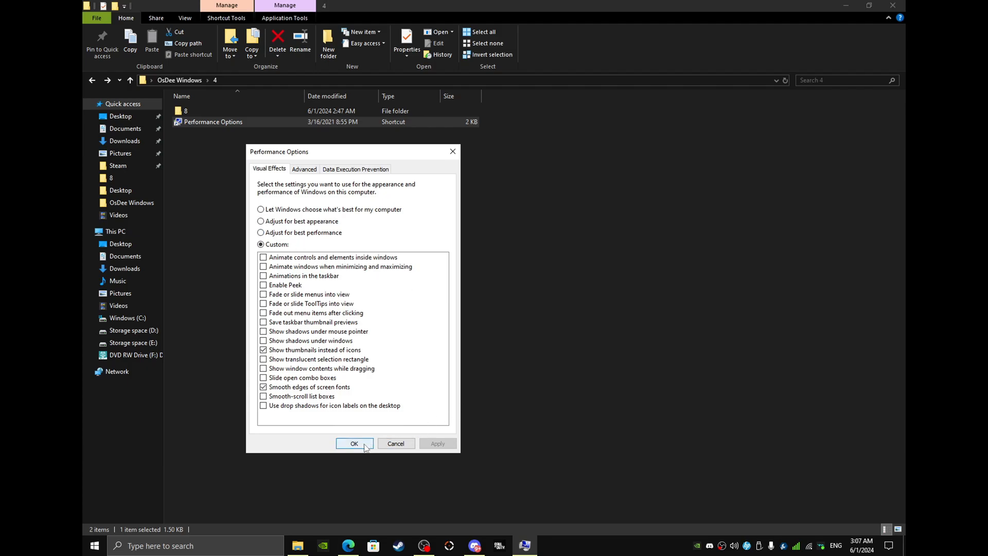
{"action": "left_click", "coordinate": [353, 443]}
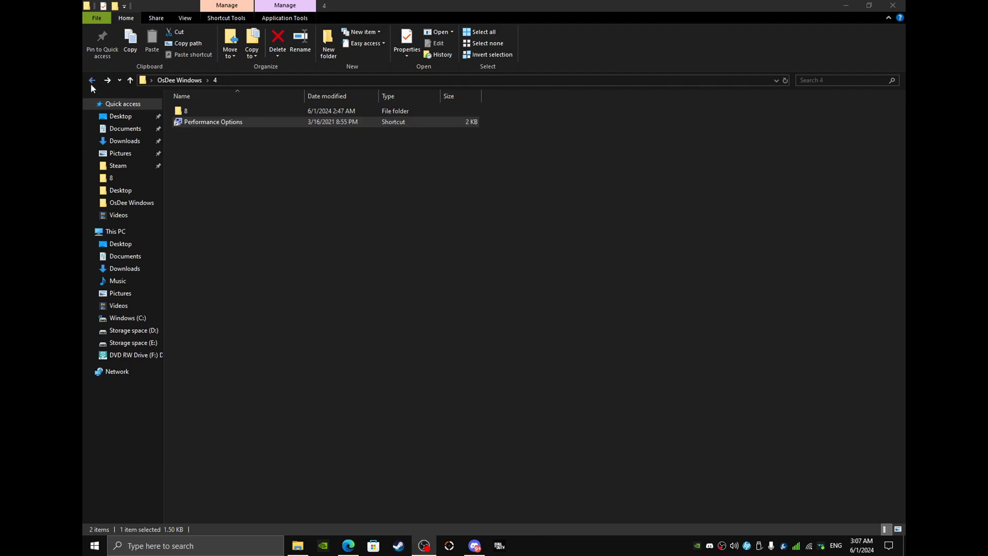
Open folder 5's NVIDIA Settings folder and open the NVIDIA 3D settings reference image
{"action": "left_click", "coordinate": [92, 81]}
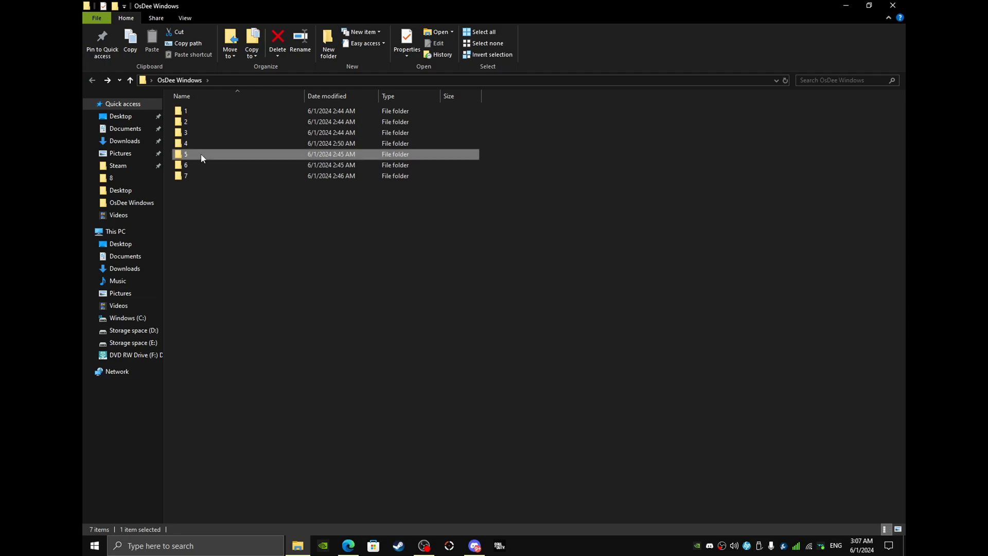
{"action": "double_click", "coordinate": [185, 154]}
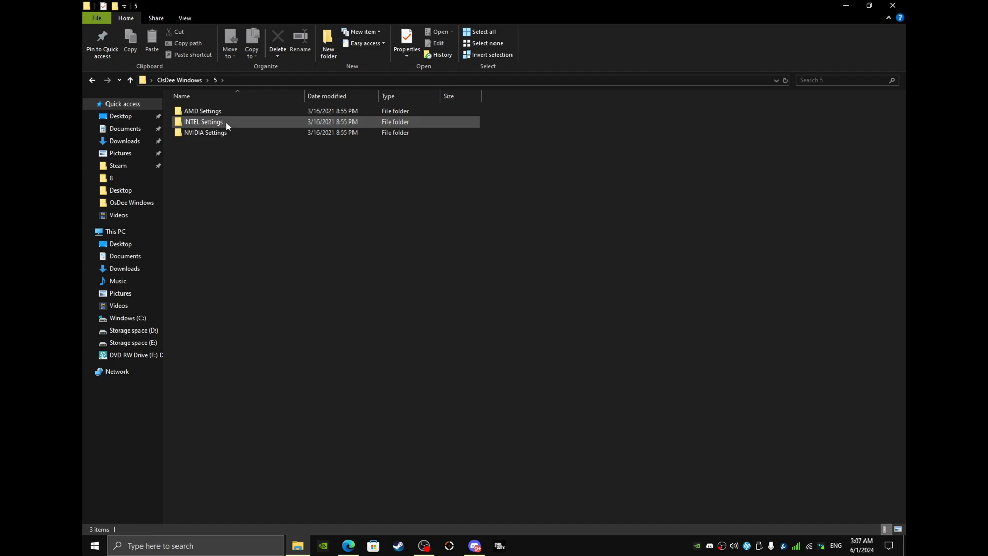
{"action": "left_click", "coordinate": [202, 111]}
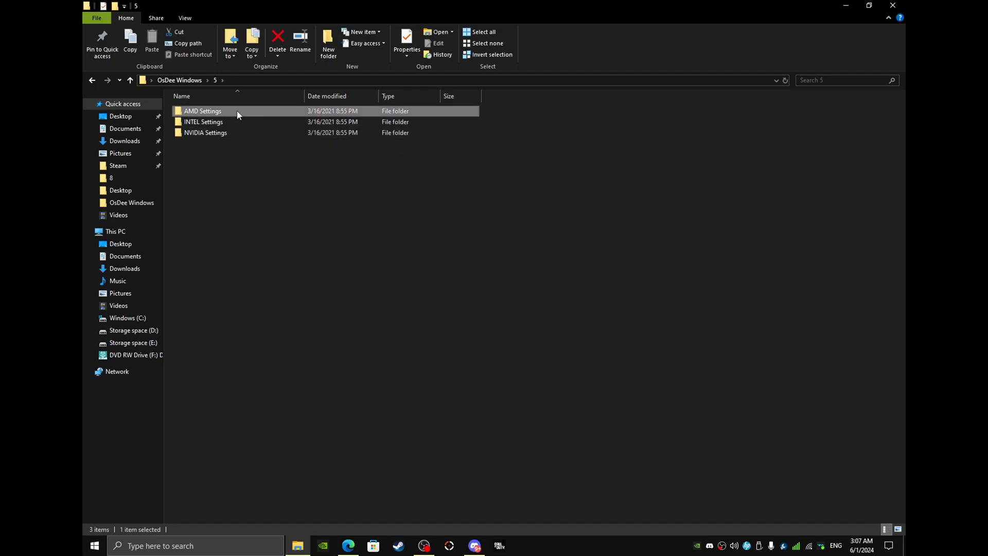
{"action": "double_click", "coordinate": [205, 132]}
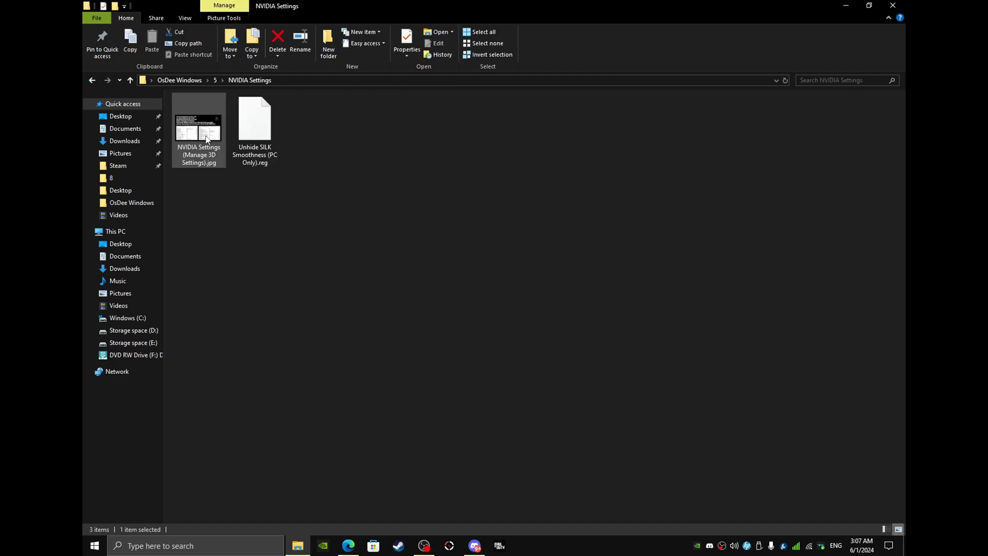
{"action": "double_click", "coordinate": [199, 123]}
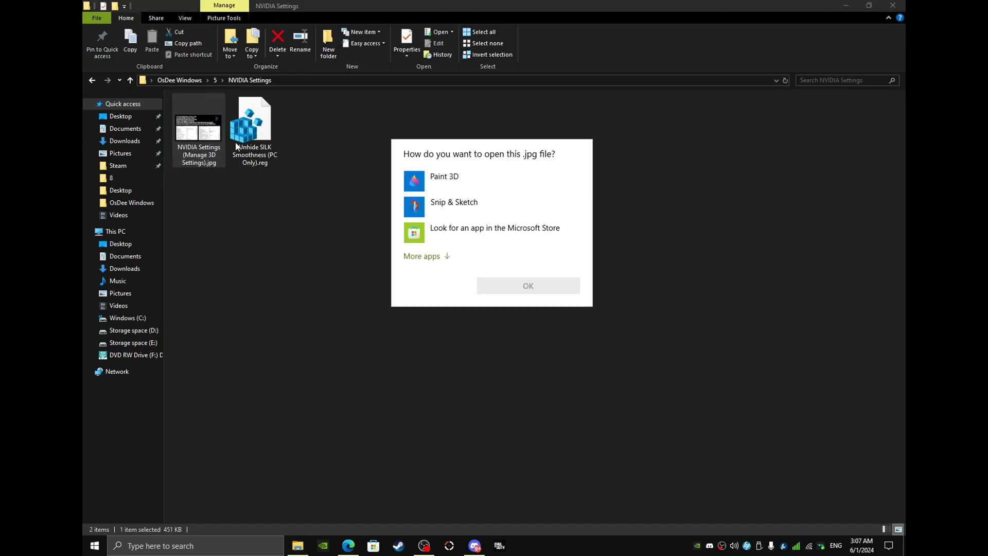
{"action": "left_click", "coordinate": [422, 256]}
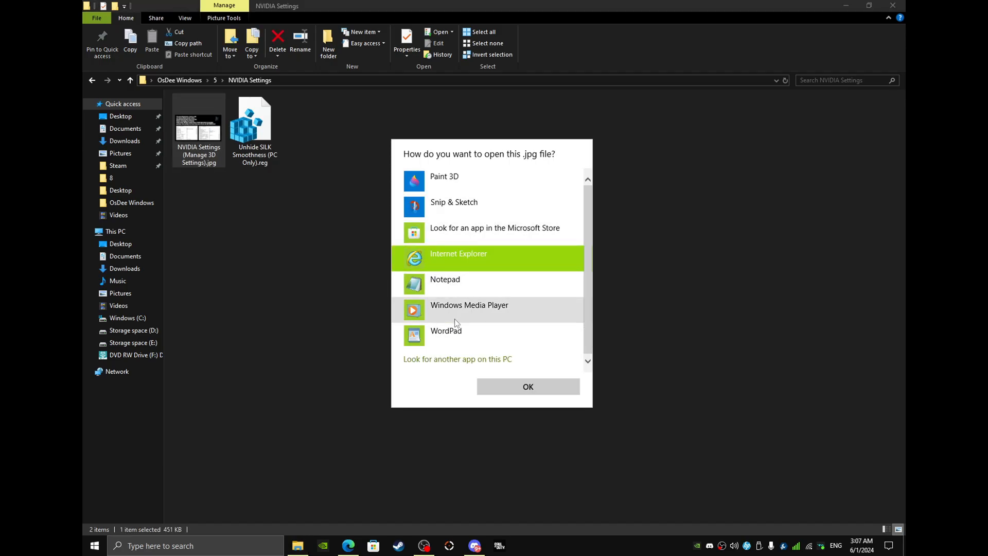
{"action": "left_click", "coordinate": [527, 386]}
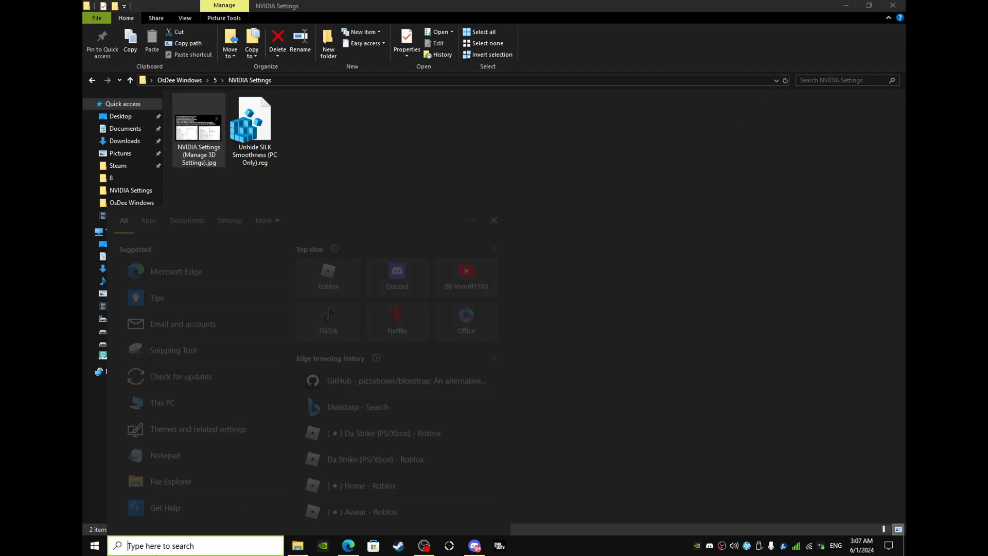
Merge the Unhide SILK Smoothness registry file and return to OsDee Windows
{"action": "type", "text": "con"}
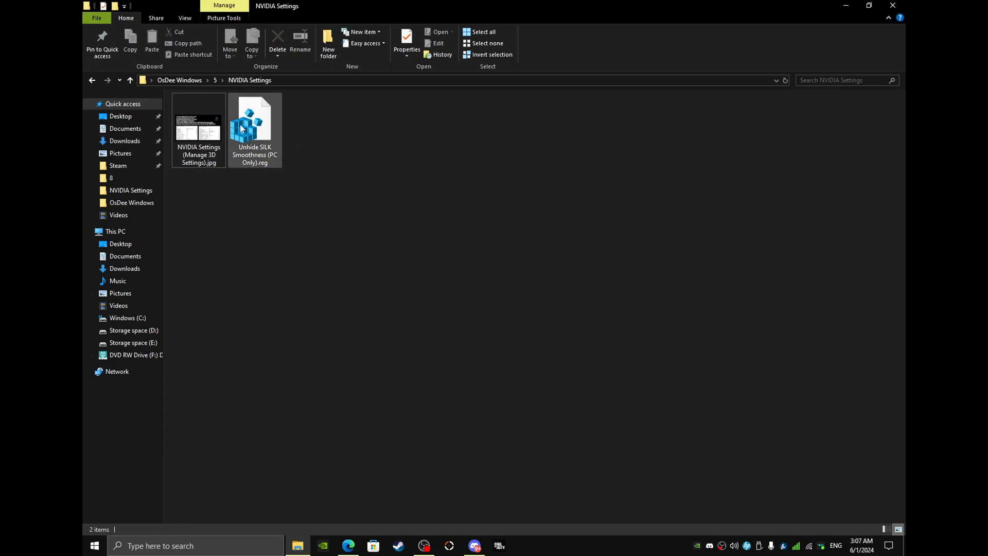
{"action": "double_click", "coordinate": [255, 120]}
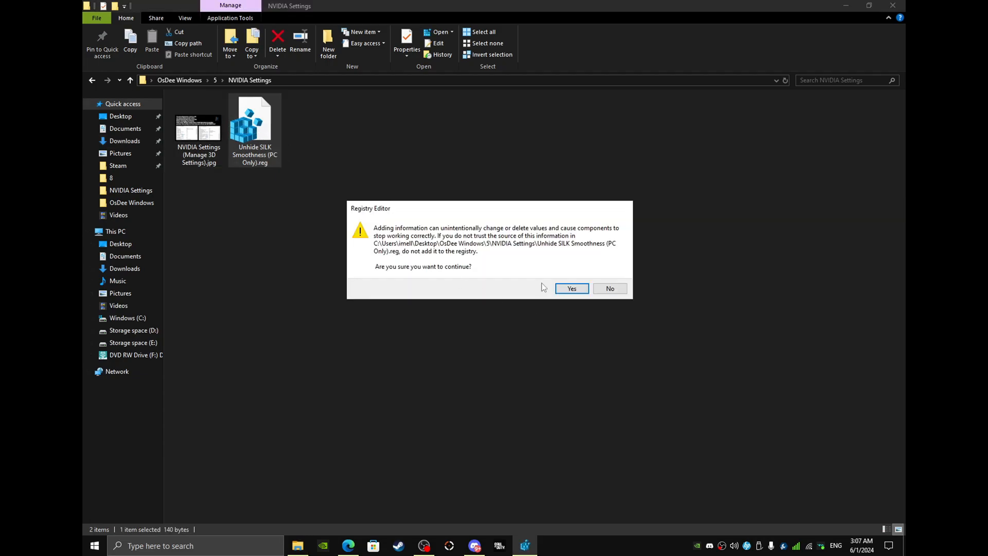
{"action": "left_click", "coordinate": [570, 288]}
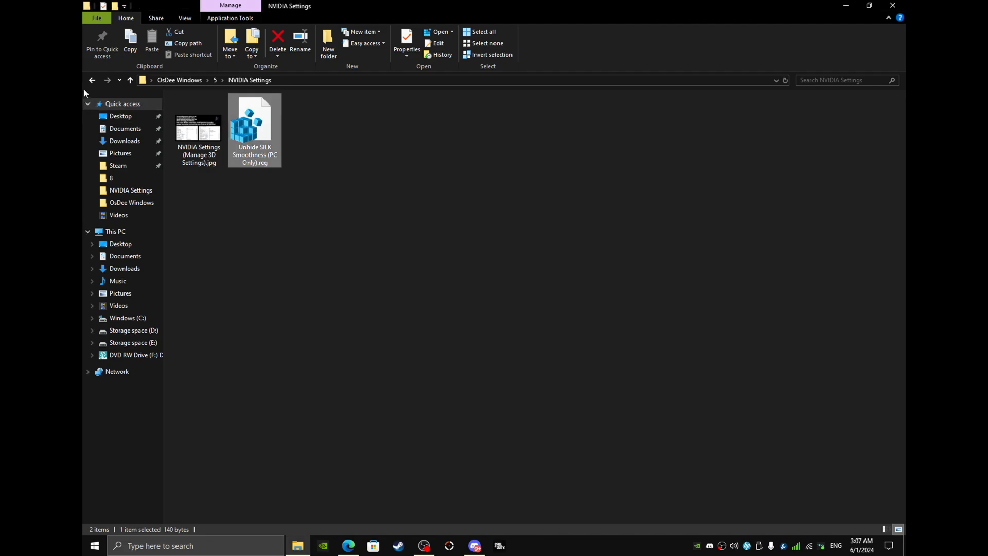
{"action": "mouse_move", "coordinate": [92, 80]}
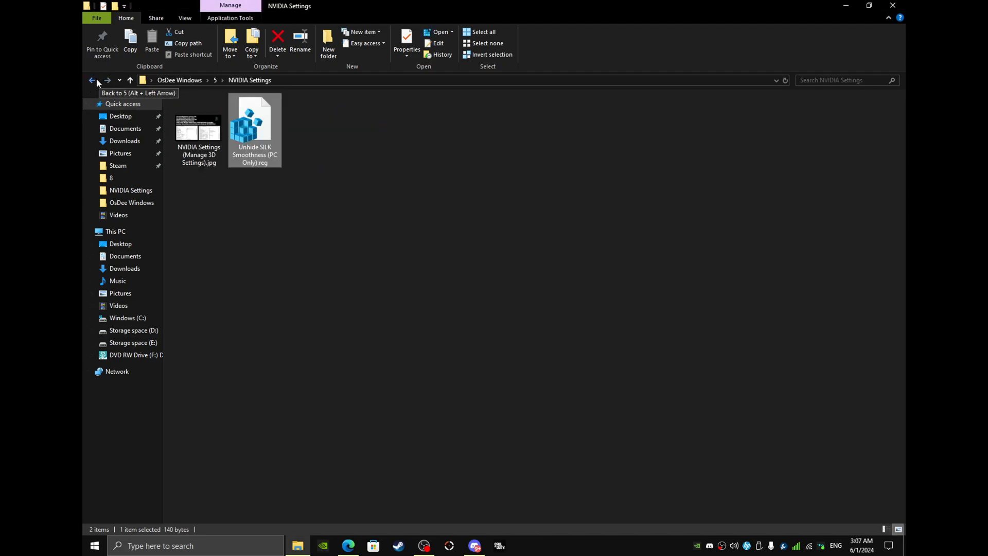
{"action": "left_click", "coordinate": [92, 80]}
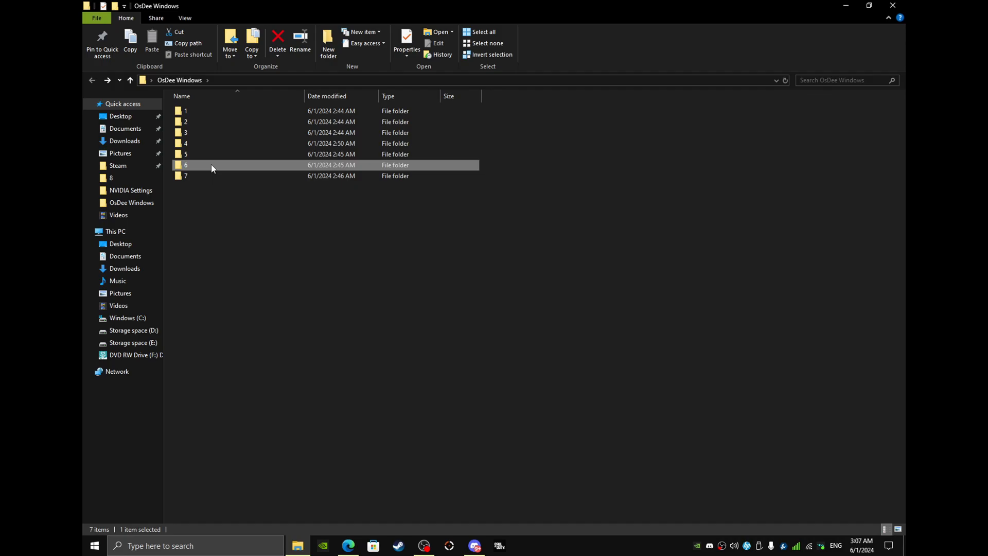
Run folder 6's Delete Temporary Files and Delete Log Files scripts, then close the console
{"action": "left_click", "coordinate": [201, 176]}
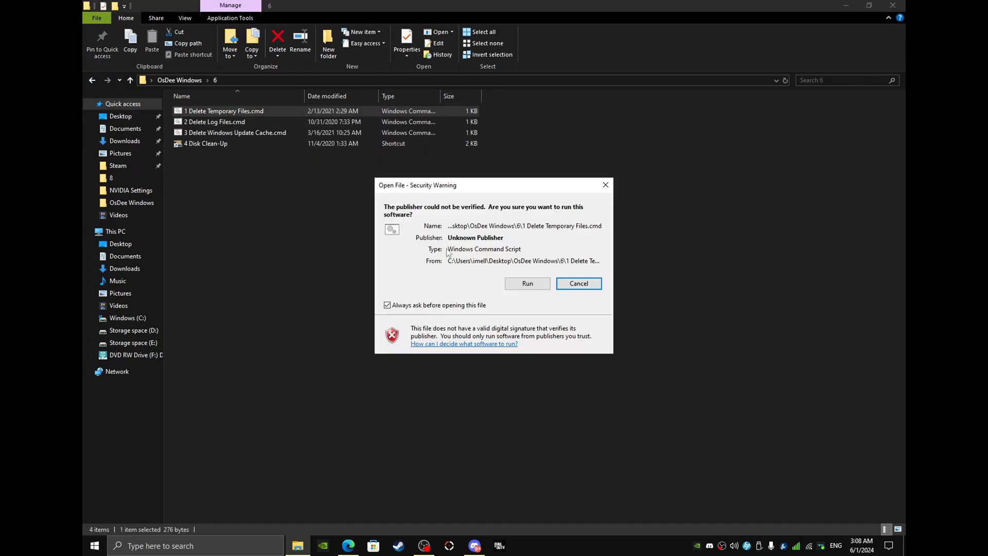
{"action": "left_click", "coordinate": [527, 283]}
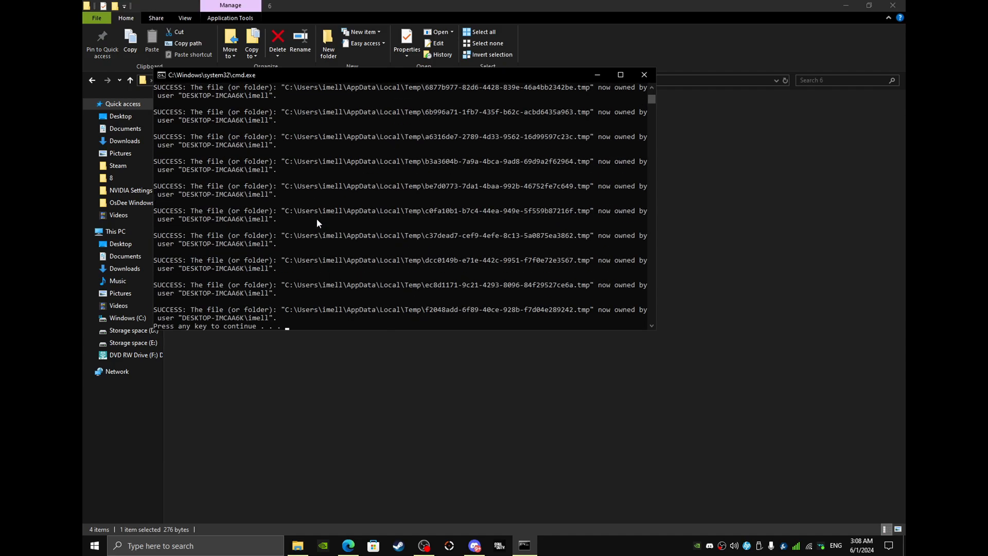
{"action": "double_click", "coordinate": [215, 121]}
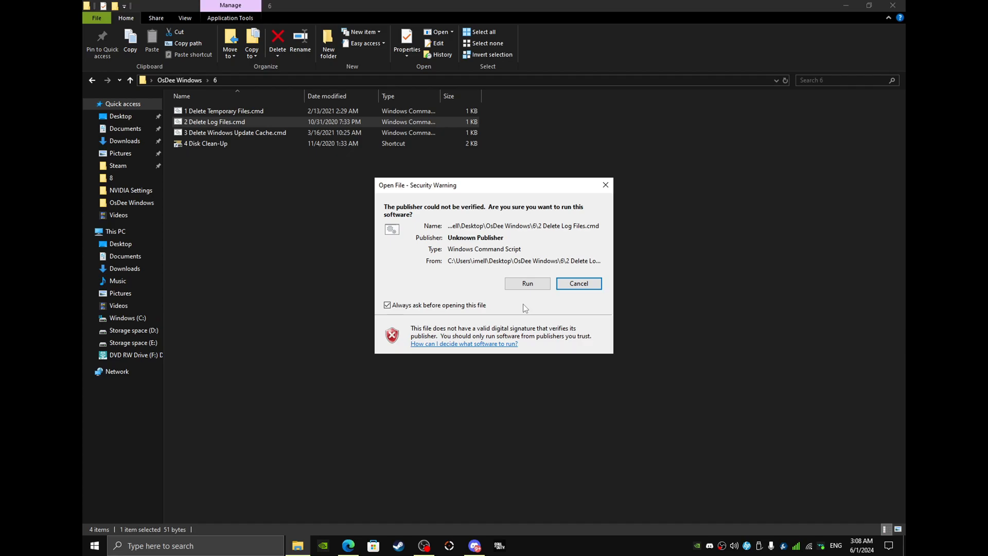
{"action": "left_click", "coordinate": [527, 283]}
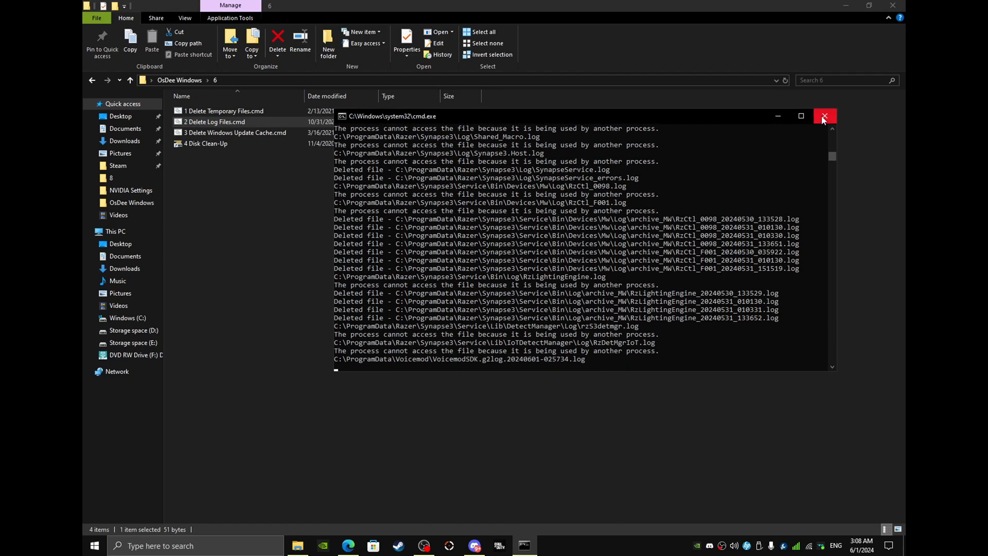
{"action": "left_click", "coordinate": [824, 116]}
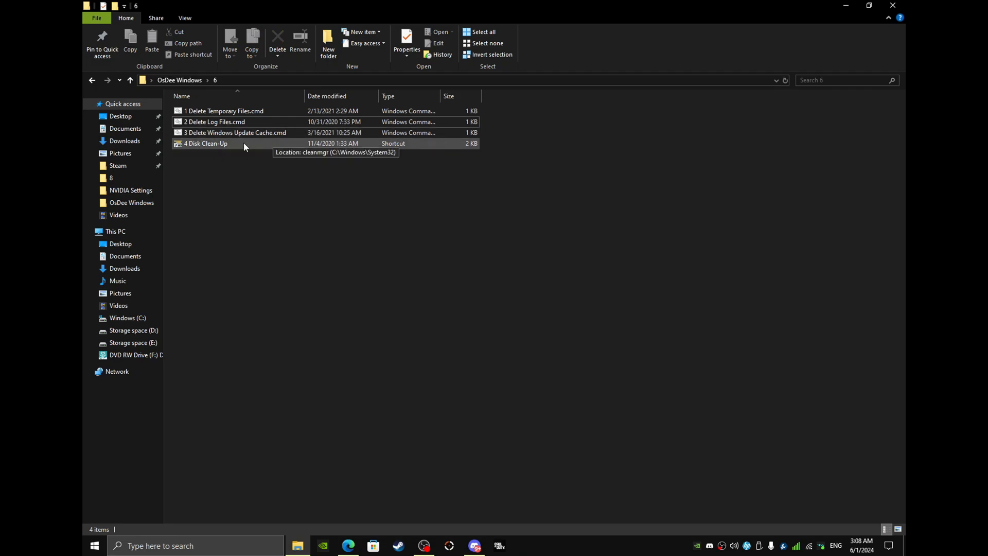
Run Disk Cleanup on C:, tick the categories including Windows Update Cleanup (4.83 GB), and confirm
{"action": "double_click", "coordinate": [206, 143]}
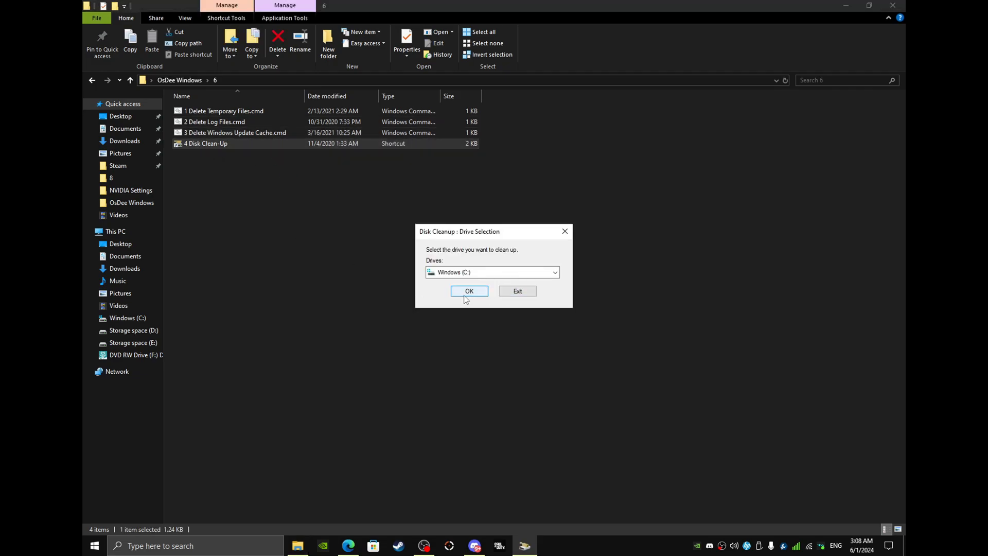
{"action": "left_click", "coordinate": [469, 290]}
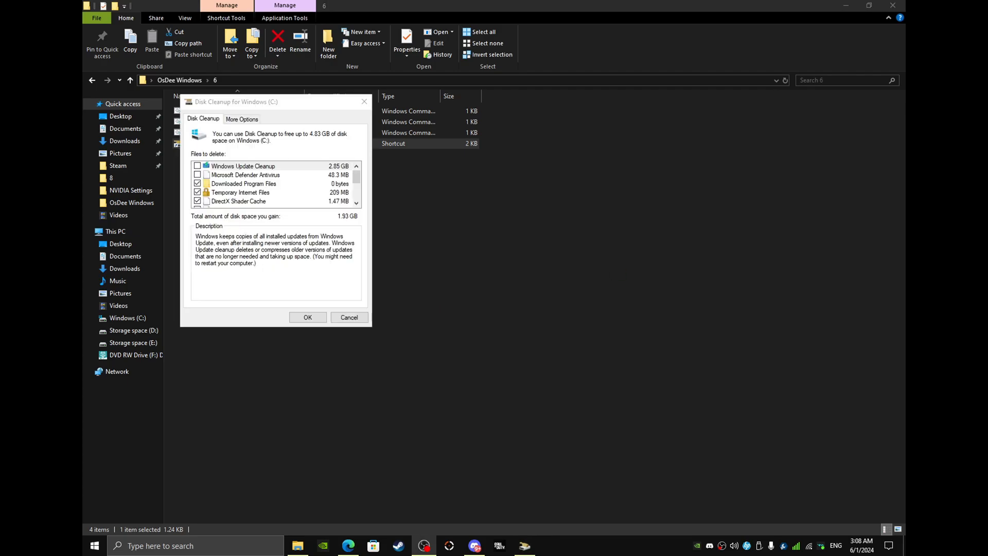
{"action": "left_click", "coordinate": [272, 165]}
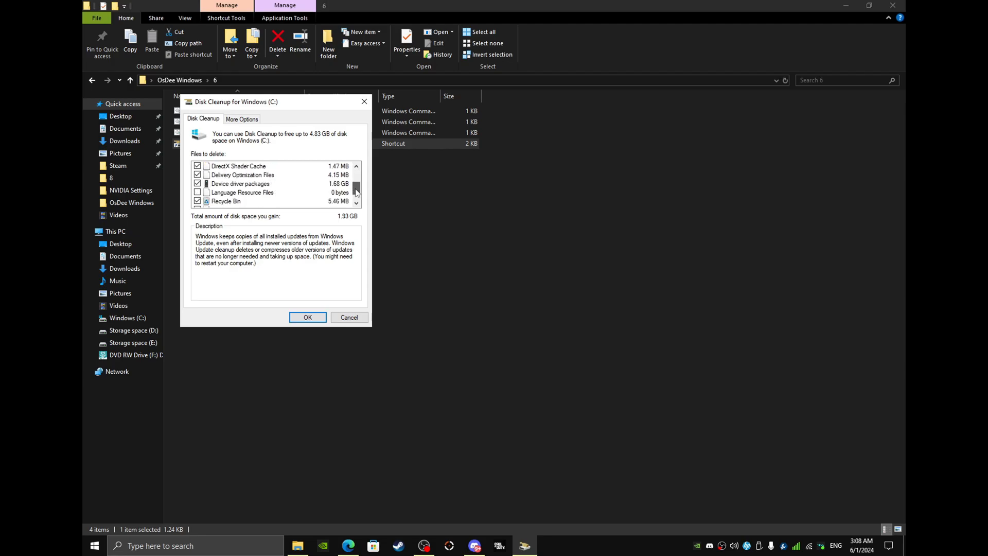
{"action": "scroll", "scroll_direction": "down", "scroll_amount": 3}
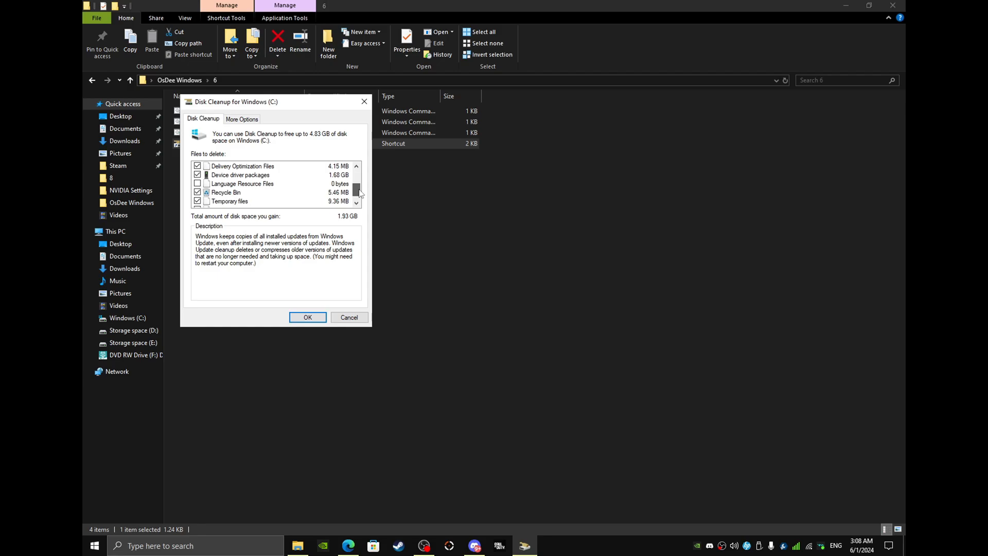
{"action": "scroll", "scroll_direction": "up", "scroll_amount": 3}
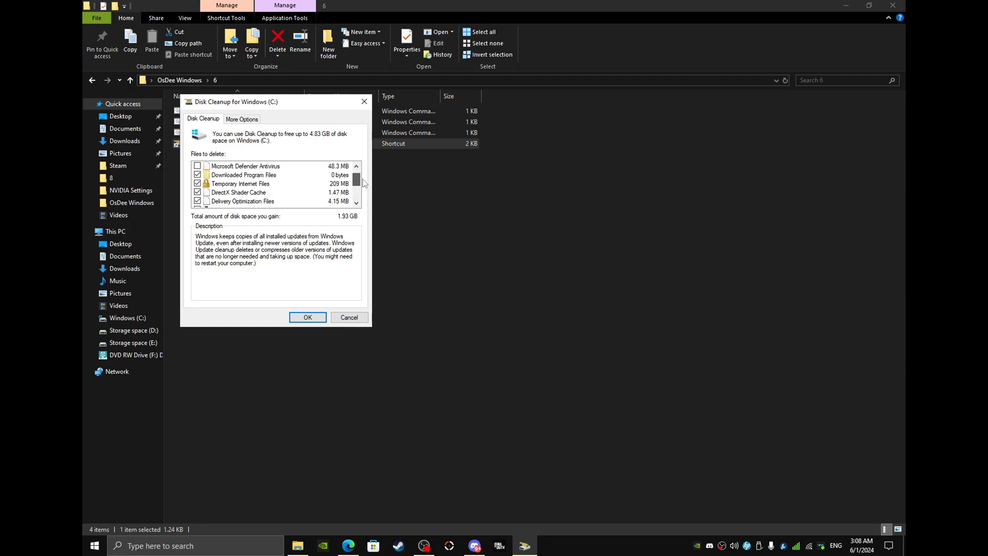
{"action": "scroll", "scroll_direction": "up", "scroll_amount": 3}
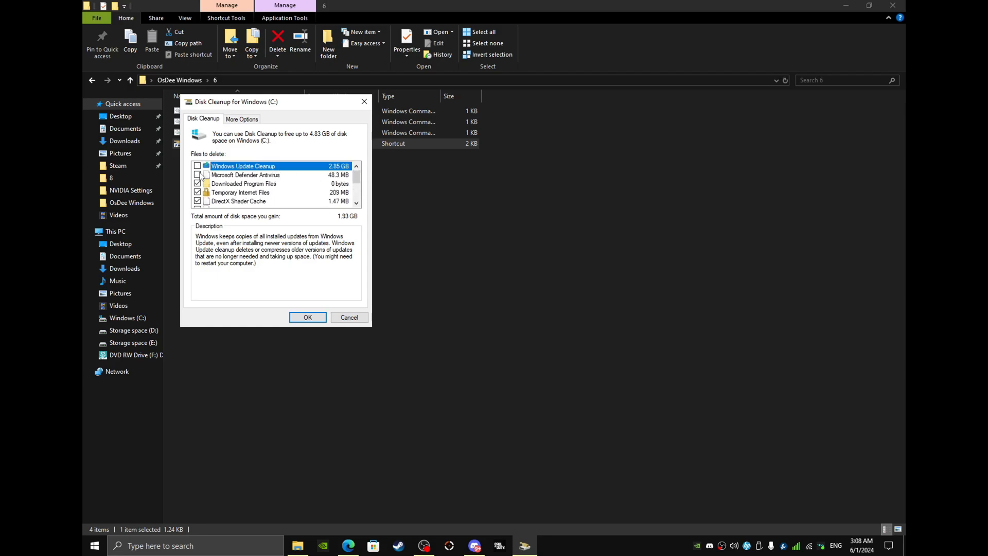
{"action": "left_click", "coordinate": [197, 165]}
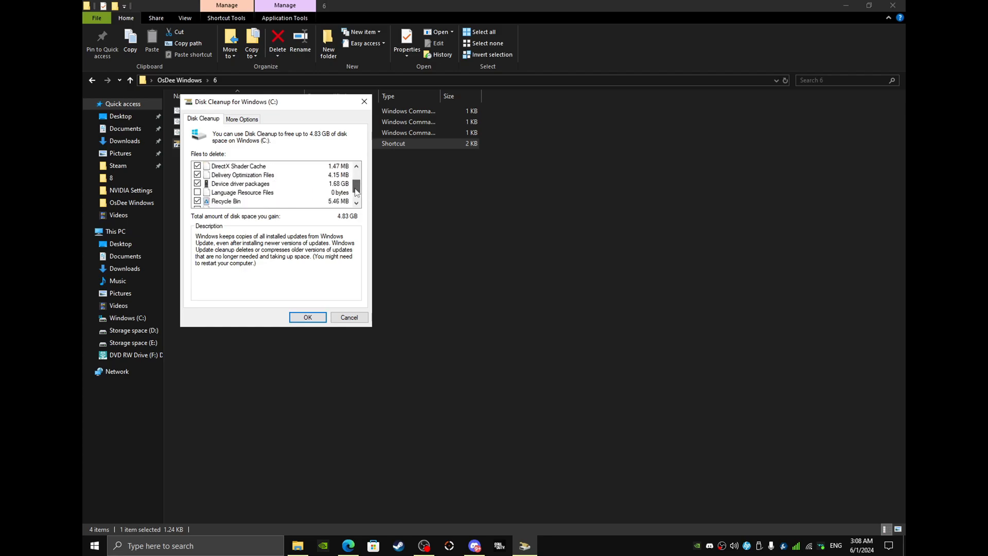
{"action": "scroll", "scroll_direction": "down", "scroll_amount": 3}
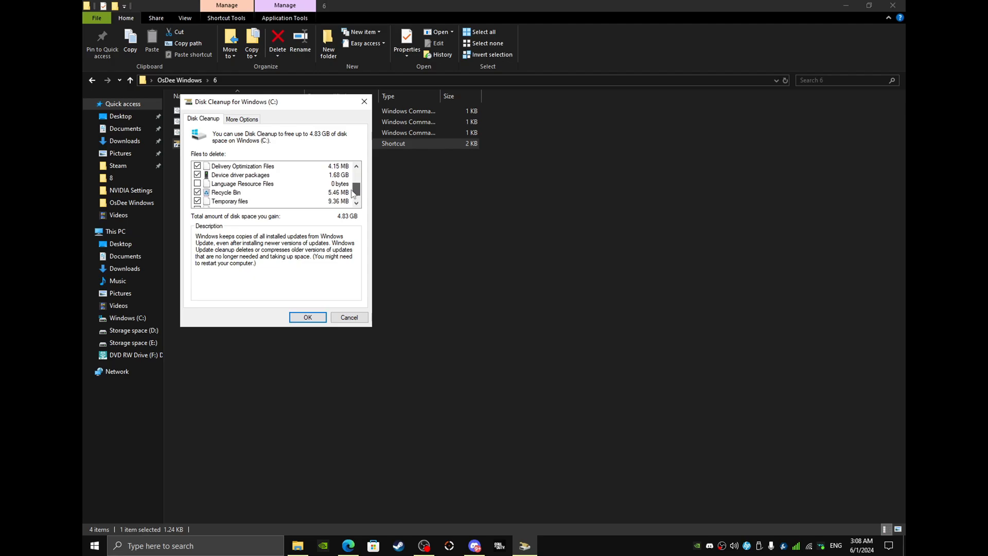
{"action": "scroll", "scroll_direction": "down", "scroll_amount": 3}
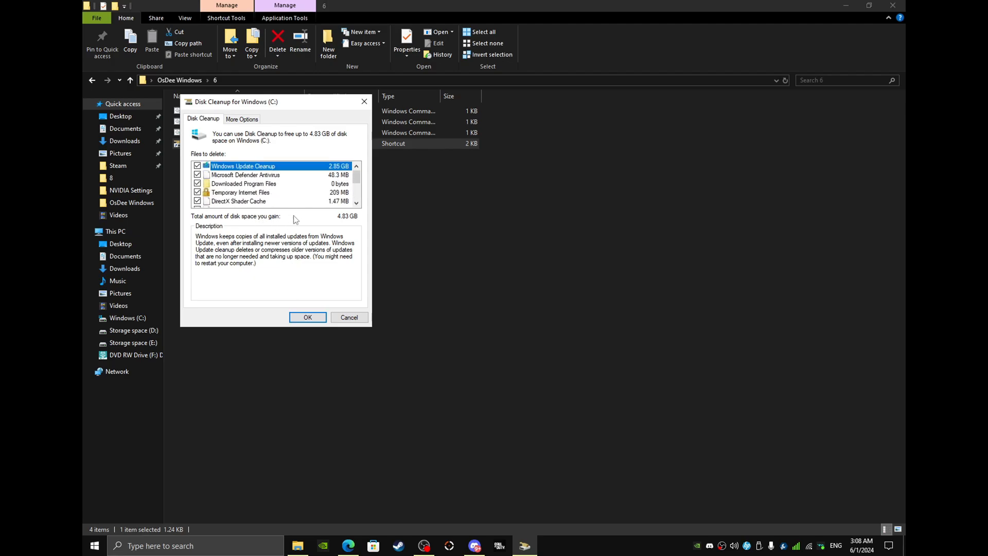
{"action": "left_click", "coordinate": [308, 317]}
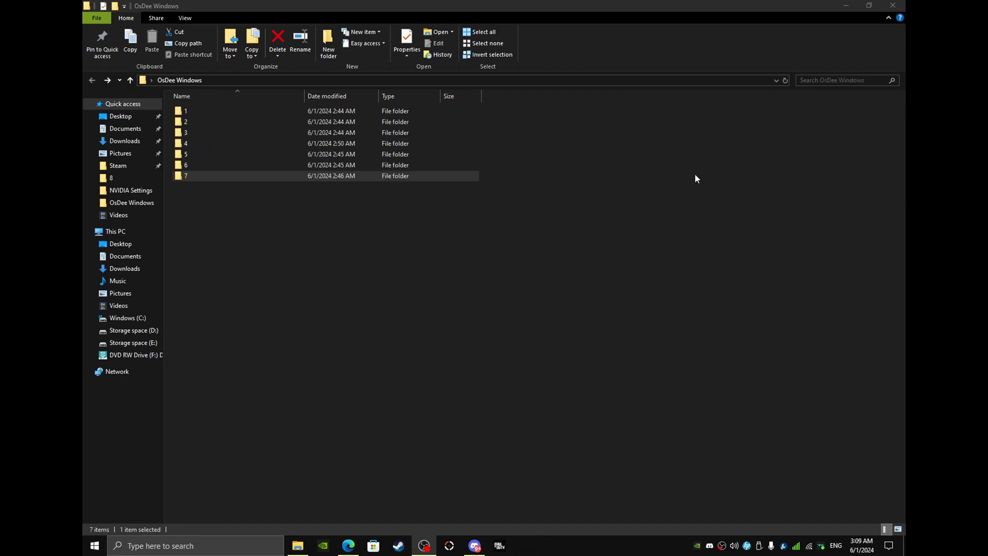
Merge folder 7's OPTIONAL Disable Bluetooth Services.reg, browse # Revert Folder, then go back to folder 5
{"action": "double_click", "coordinate": [185, 176]}
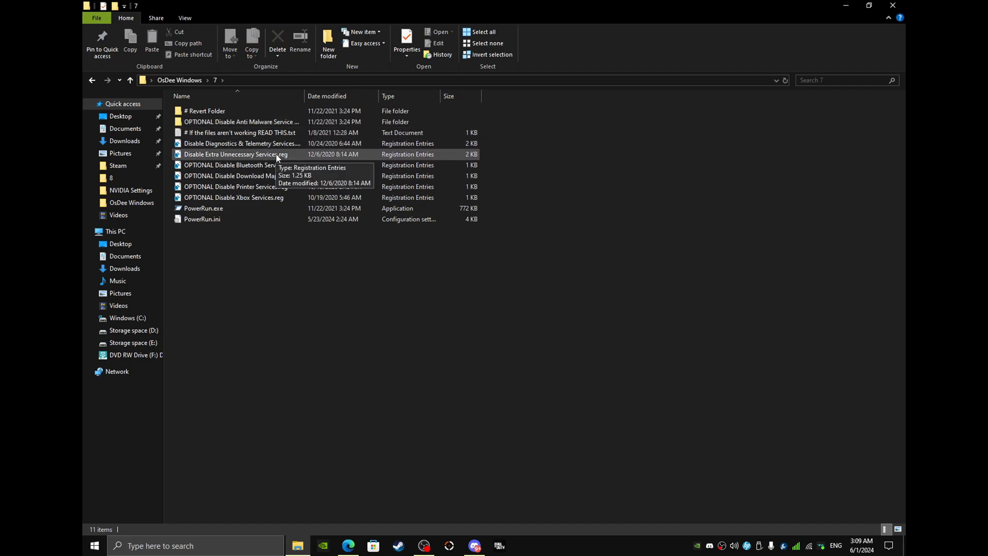
{"action": "mouse_move", "coordinate": [242, 143]}
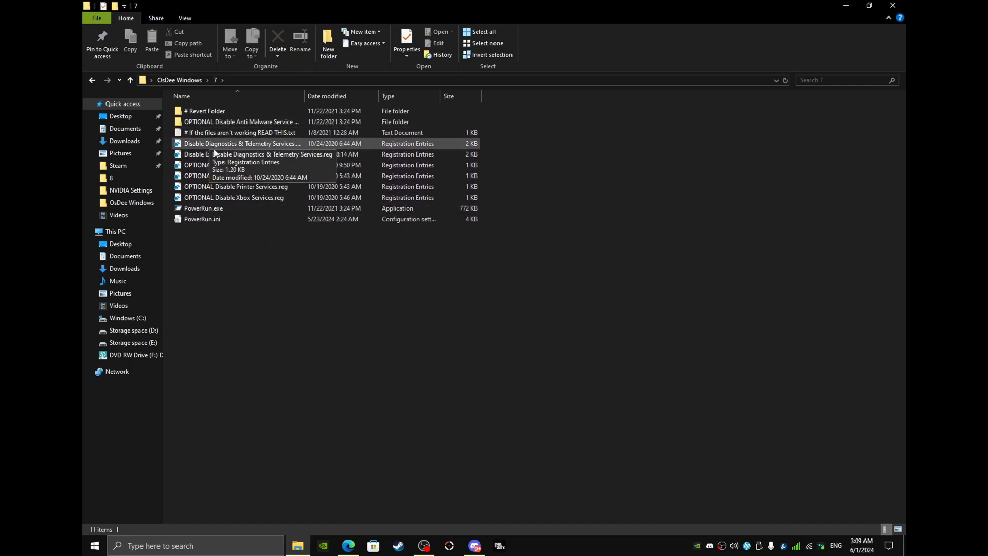
{"action": "mouse_move", "coordinate": [227, 145]}
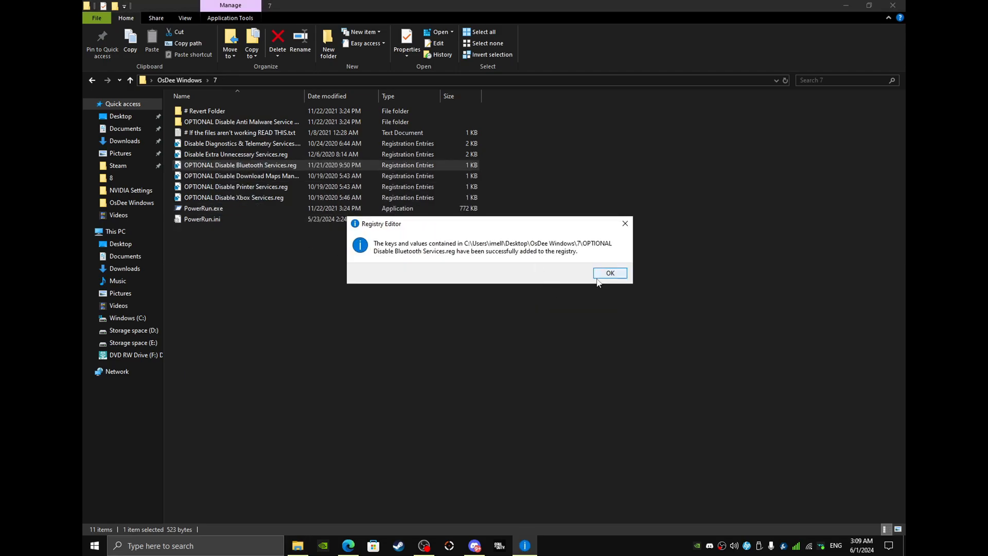
{"action": "left_click", "coordinate": [609, 273]}
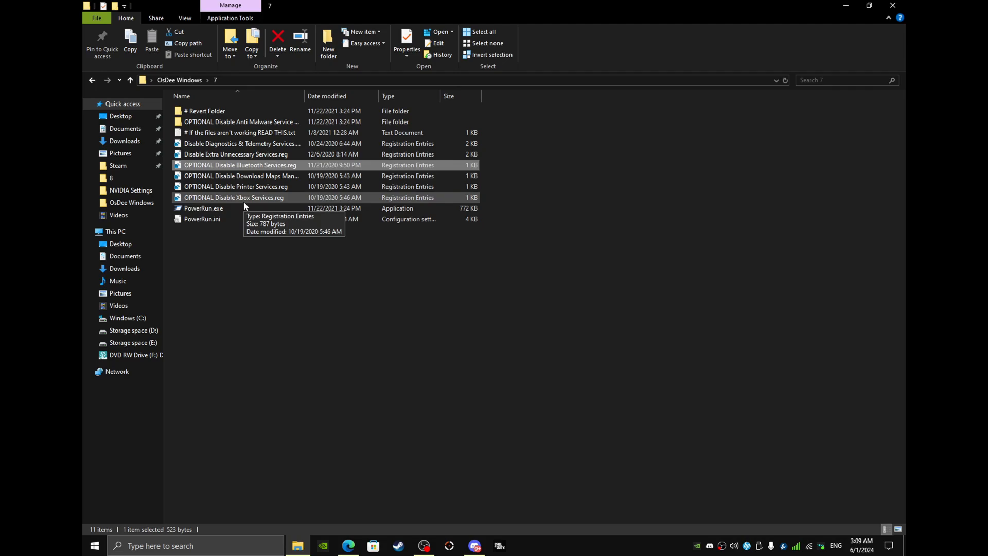
{"action": "mouse_move", "coordinate": [247, 121]}
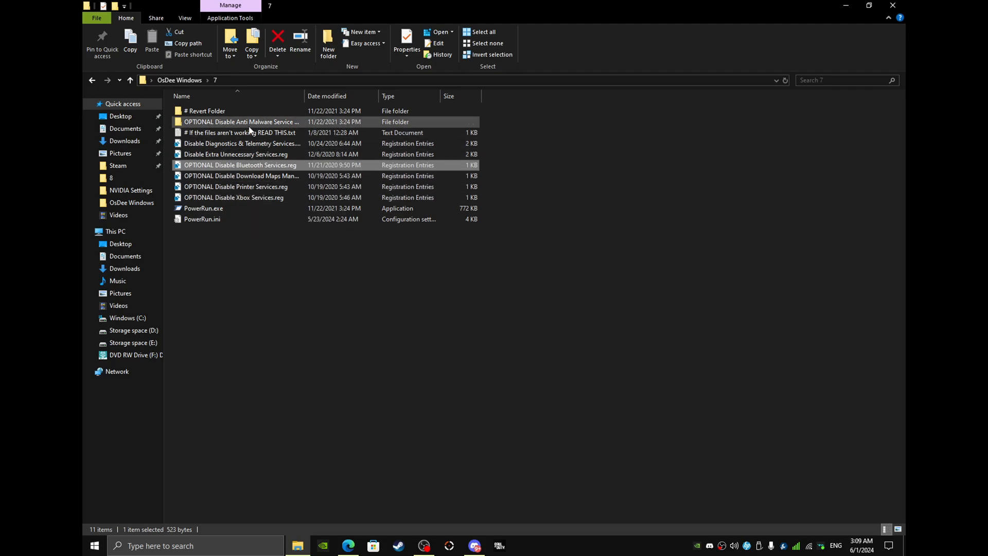
{"action": "double_click", "coordinate": [205, 111]}
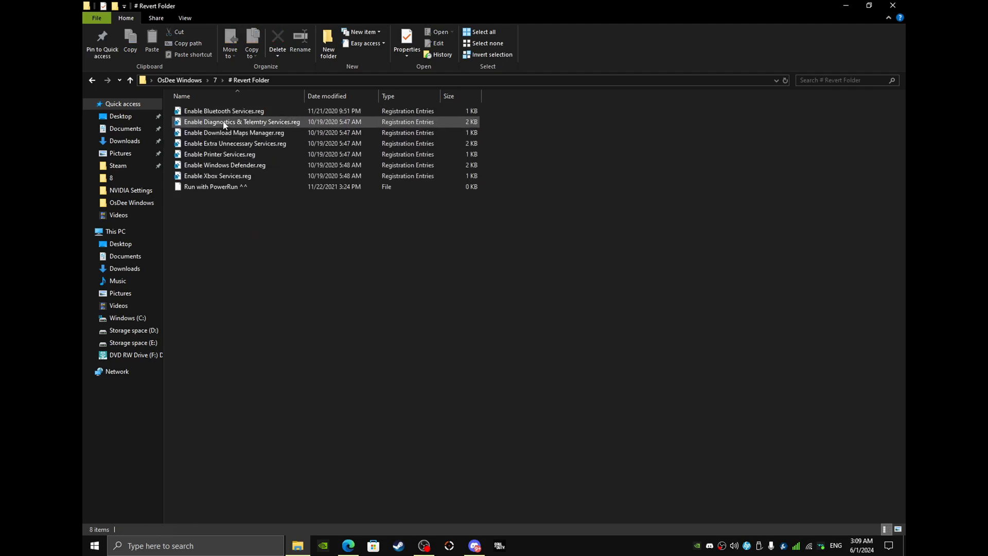
{"action": "double_click", "coordinate": [224, 111]}
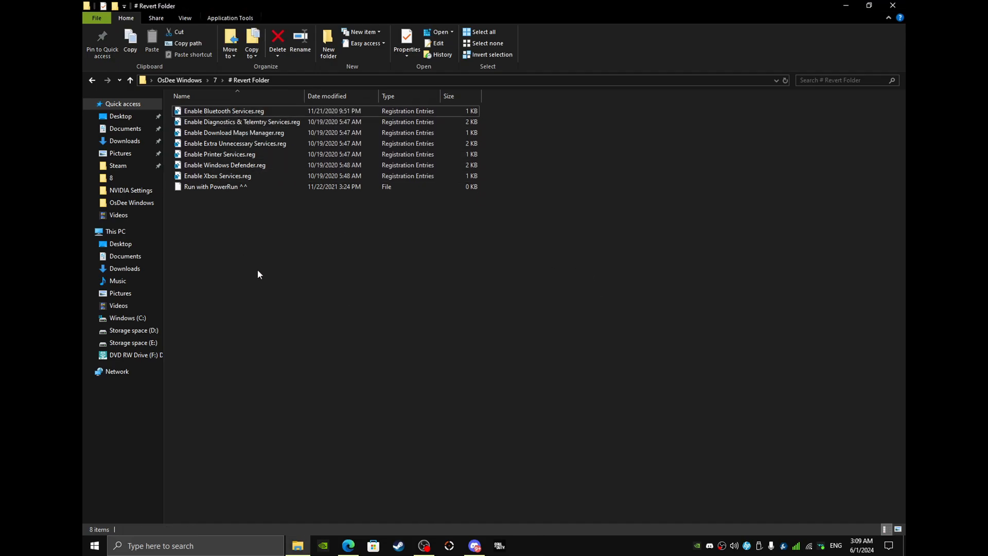
{"action": "left_click", "coordinate": [93, 80]}
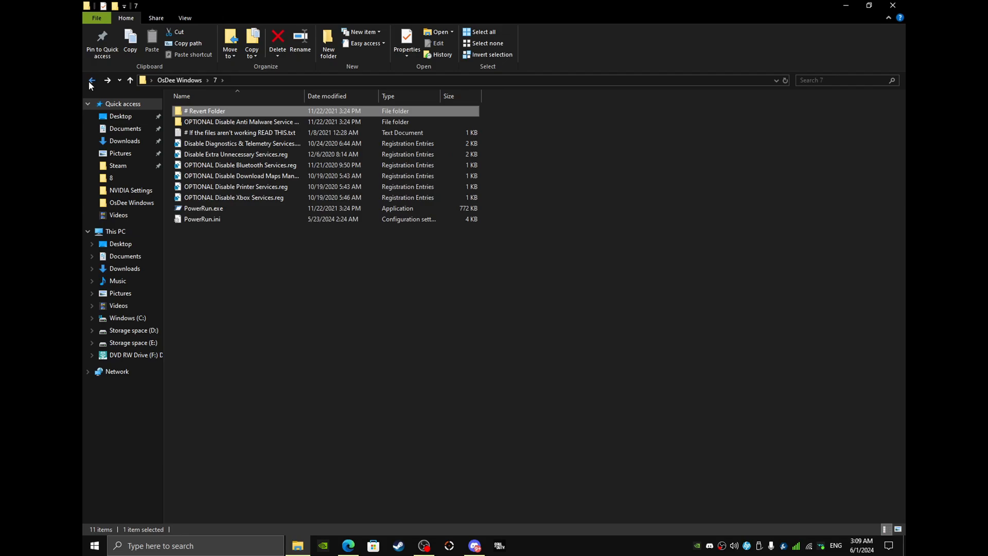
{"action": "left_click", "coordinate": [92, 81]}
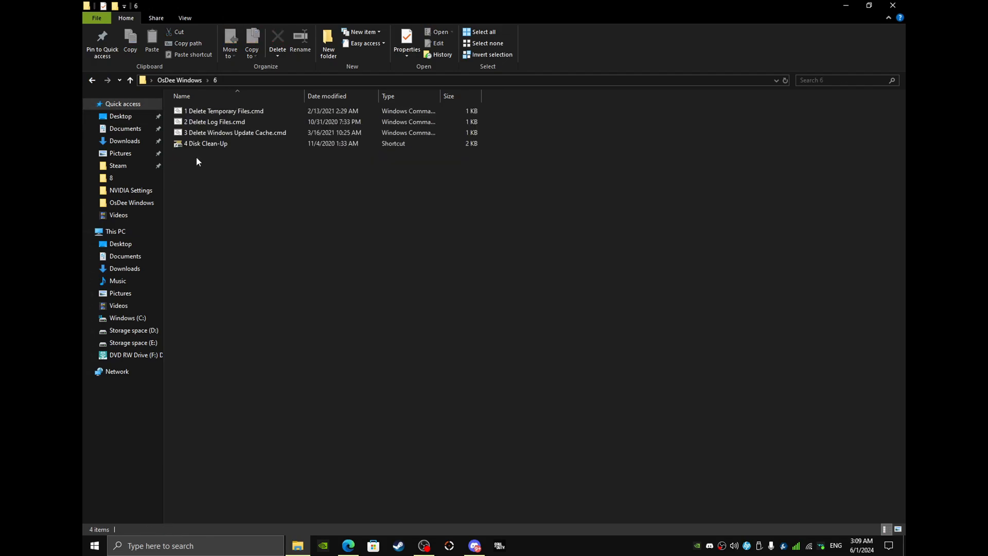
{"action": "left_click", "coordinate": [92, 80]}
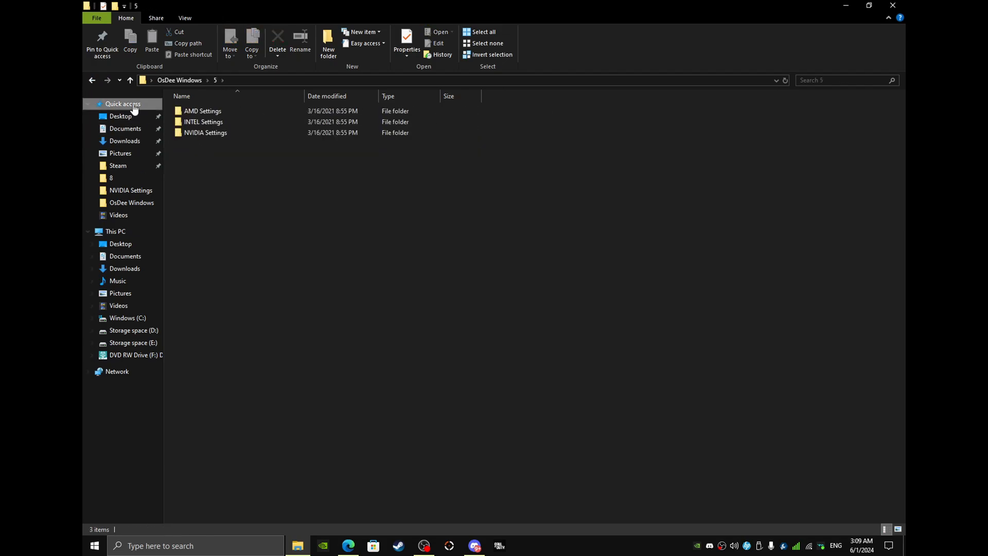